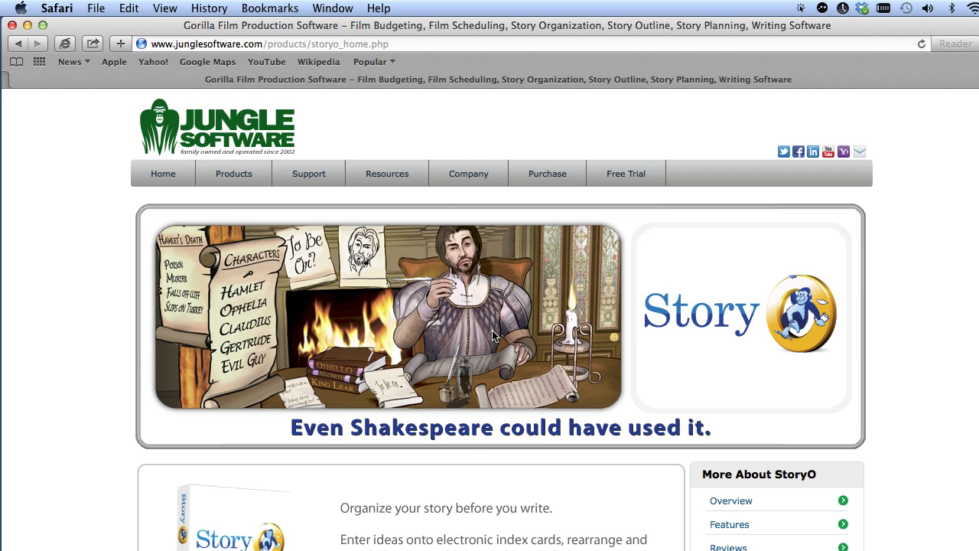
{"action": "mouse_move", "coordinate": [496, 335]}
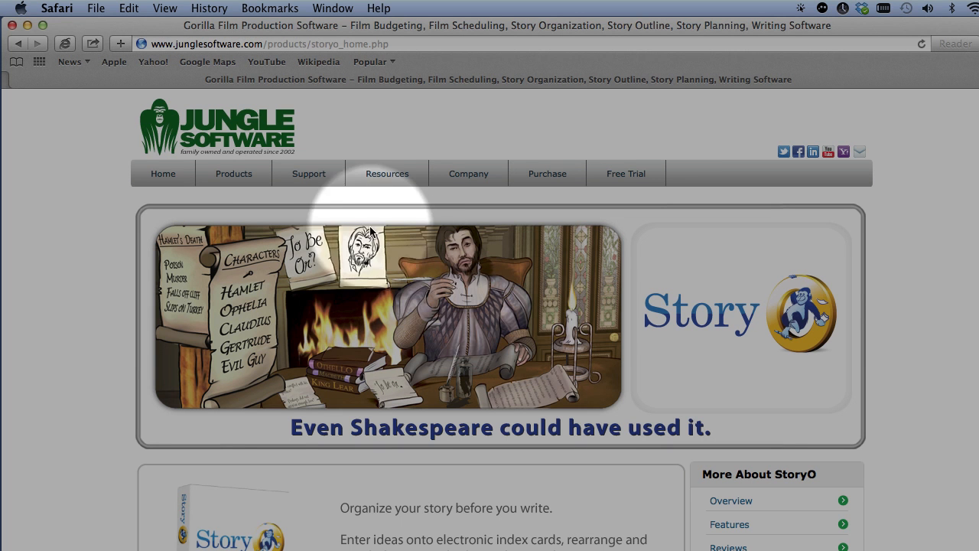
- Reach Jungle Software's Support > Downloads page scrolled to the StoryO 2.0.1 Full Product Installer
{"action": "left_click", "coordinate": [309, 173]}
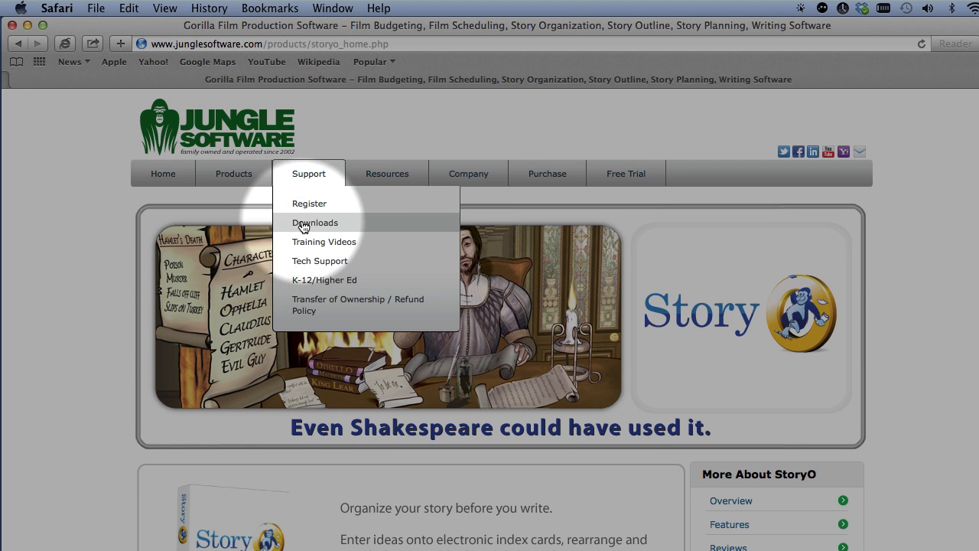
{"action": "left_click", "coordinate": [315, 222]}
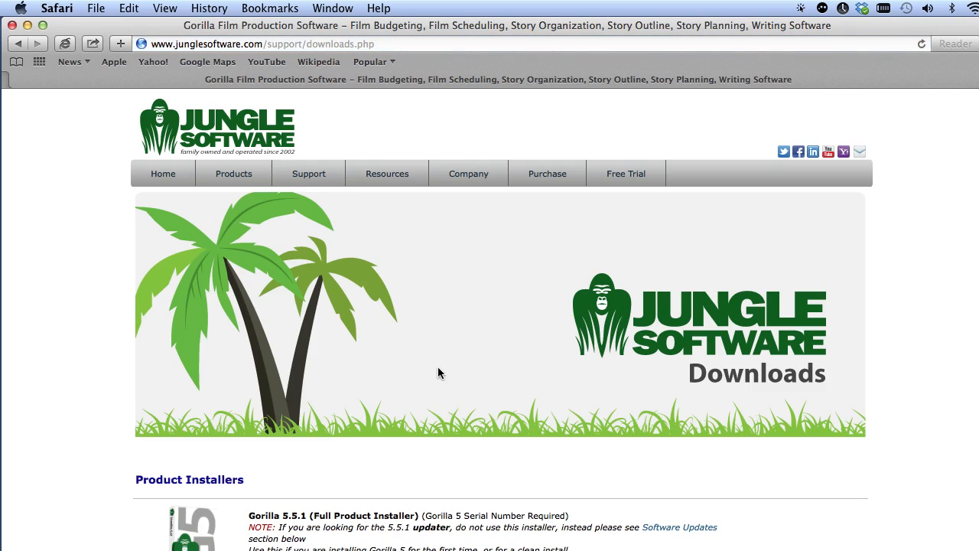
{"action": "scroll", "scroll_direction": "down", "scroll_amount": 3}
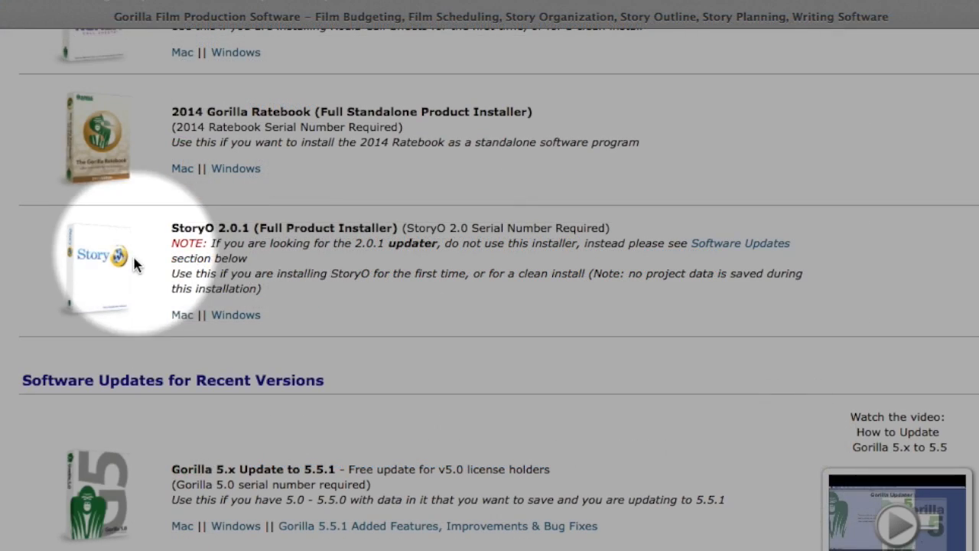
{"action": "mouse_move", "coordinate": [236, 316]}
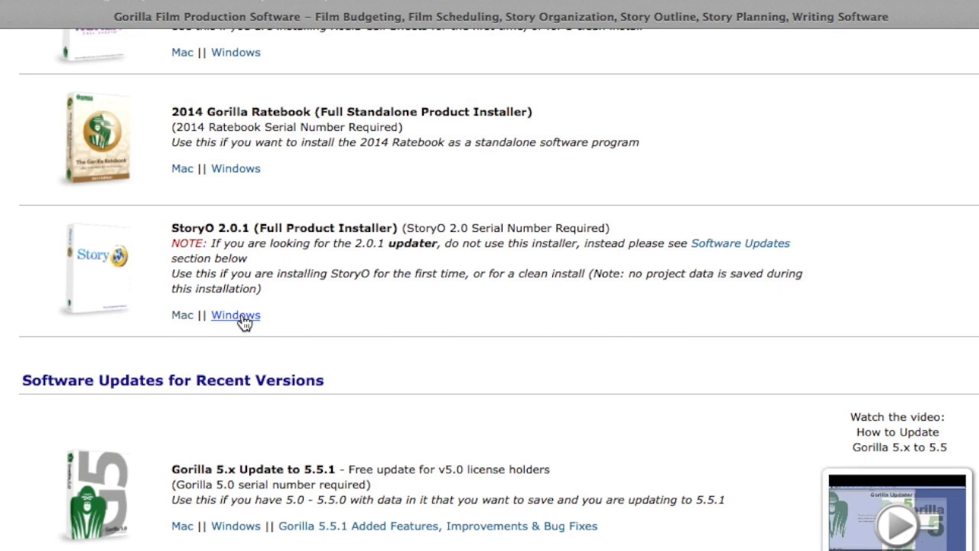
- Open the StoryO 2.0.1 Mac download form and move through its First Name, Last Name and Email fields
{"action": "left_click", "coordinate": [235, 316]}
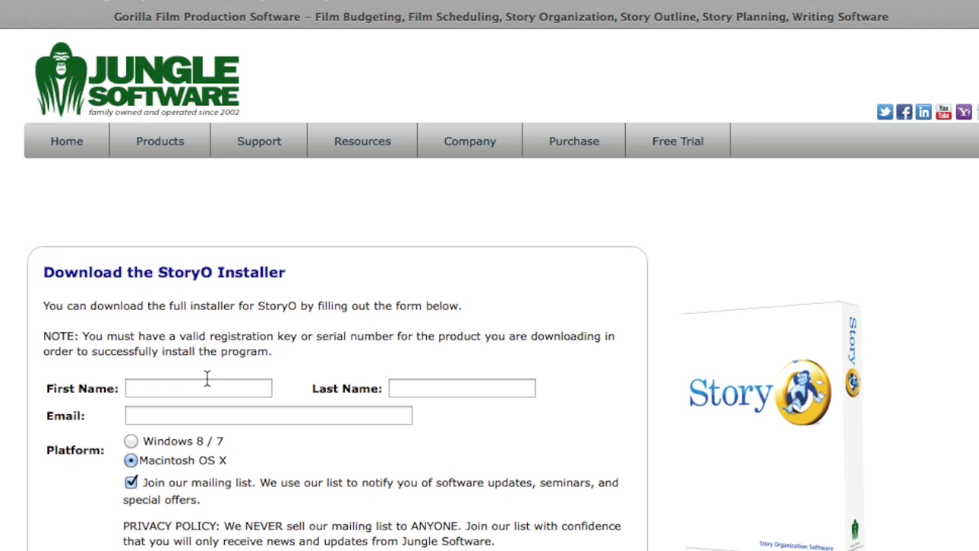
{"action": "left_click", "coordinate": [199, 388]}
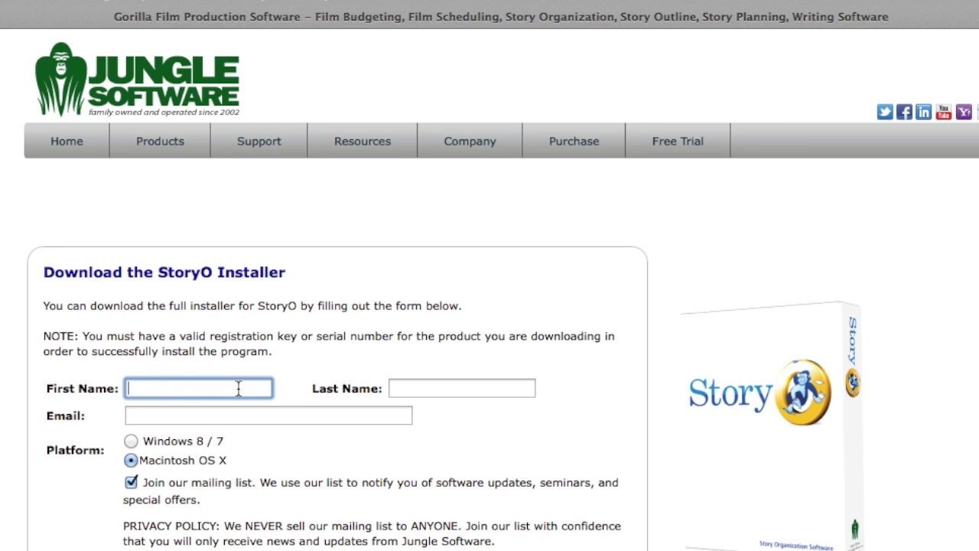
{"action": "left_click", "coordinate": [462, 388]}
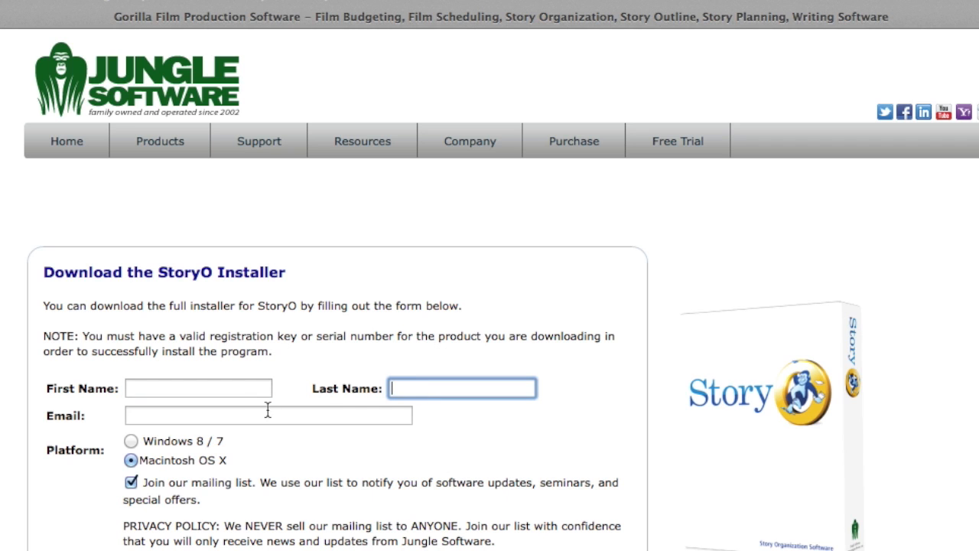
{"action": "left_click", "coordinate": [268, 414]}
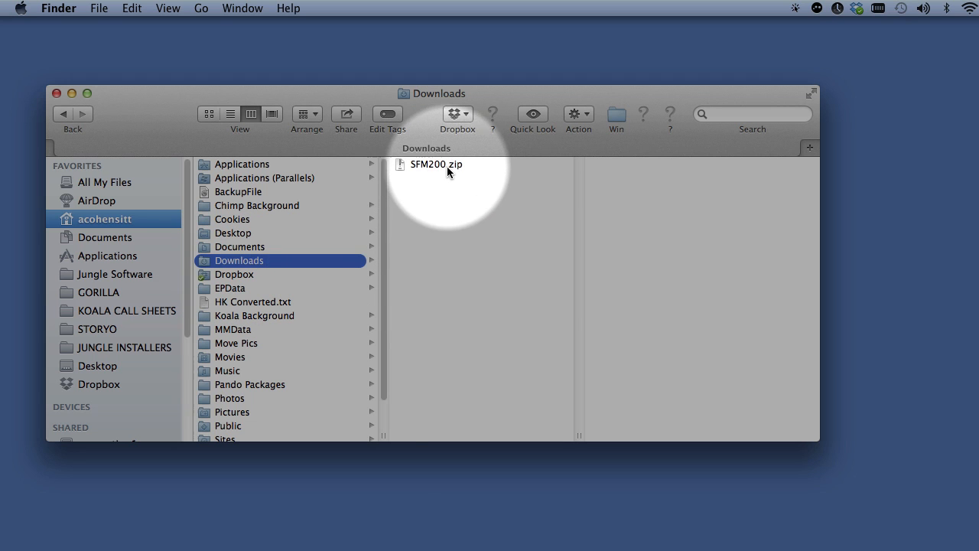
- Select the downloaded SFM200.zip archive in Downloads to unpack and start the StoryO installer
{"action": "left_click", "coordinate": [434, 164]}
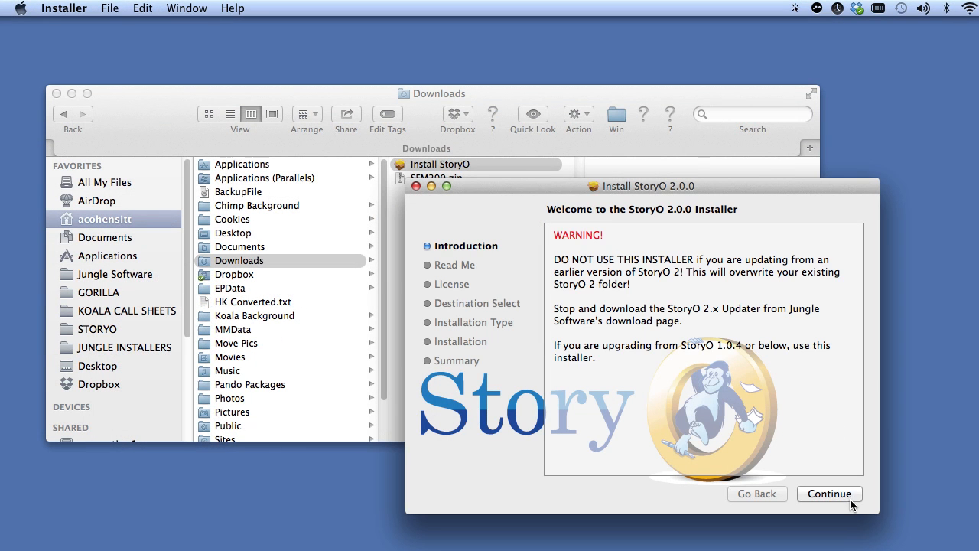
- Continue past Introduction, Read Me and License, and install StoryO 2.0.0 onto Macintosh HD
{"action": "left_click", "coordinate": [829, 493]}
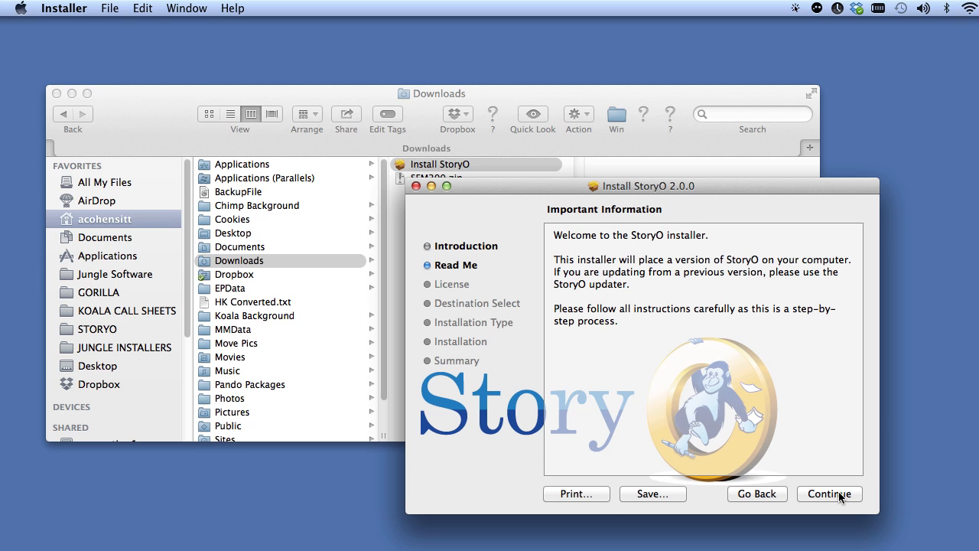
{"action": "left_click", "coordinate": [829, 493]}
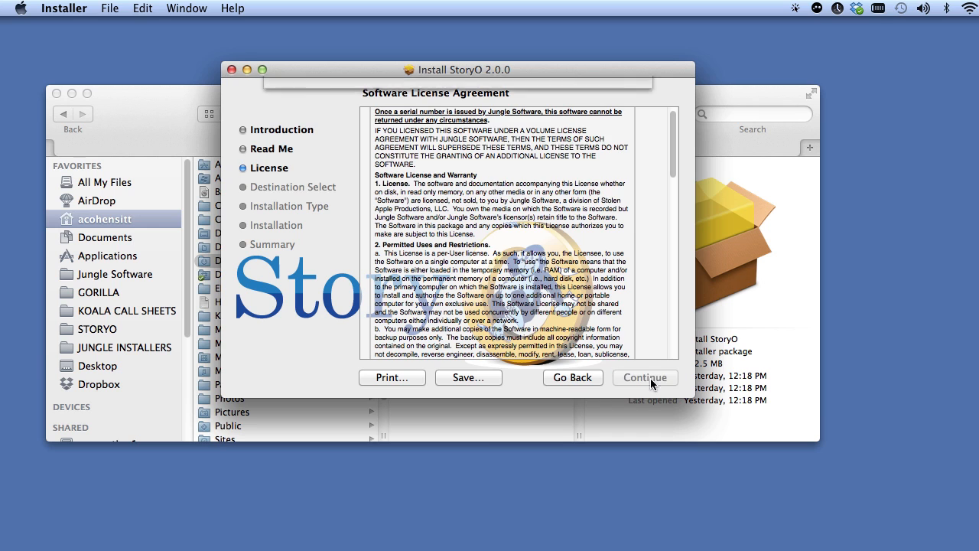
{"action": "left_click", "coordinate": [646, 377]}
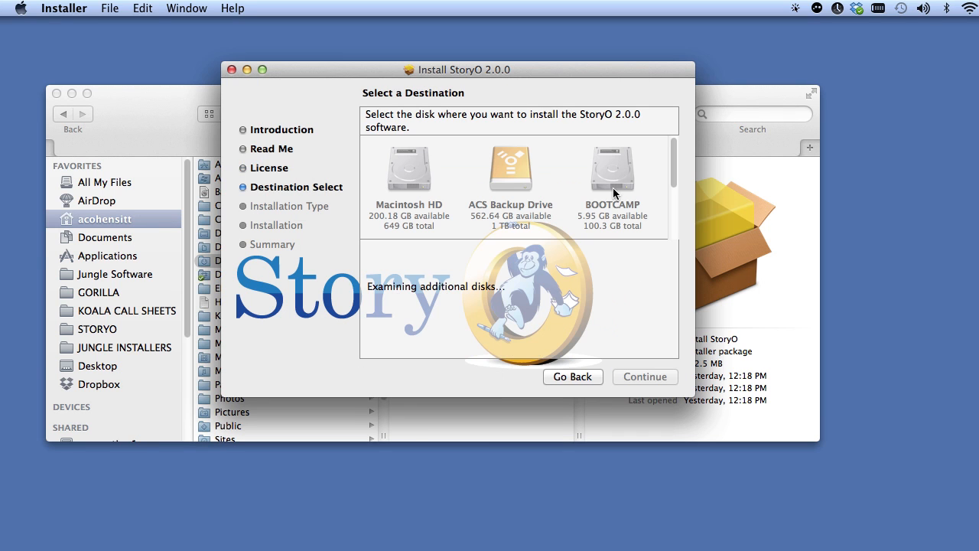
{"action": "mouse_move", "coordinate": [405, 254]}
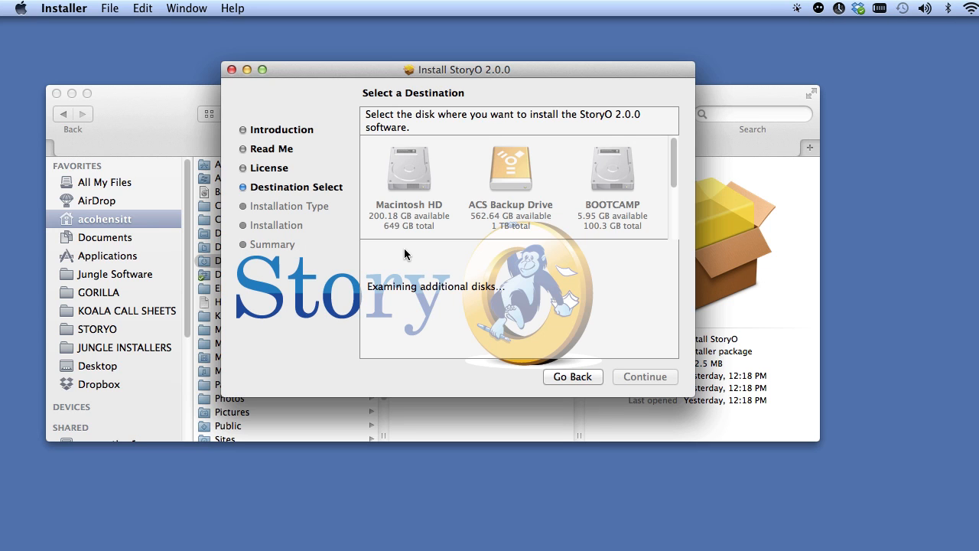
{"action": "left_click", "coordinate": [408, 168]}
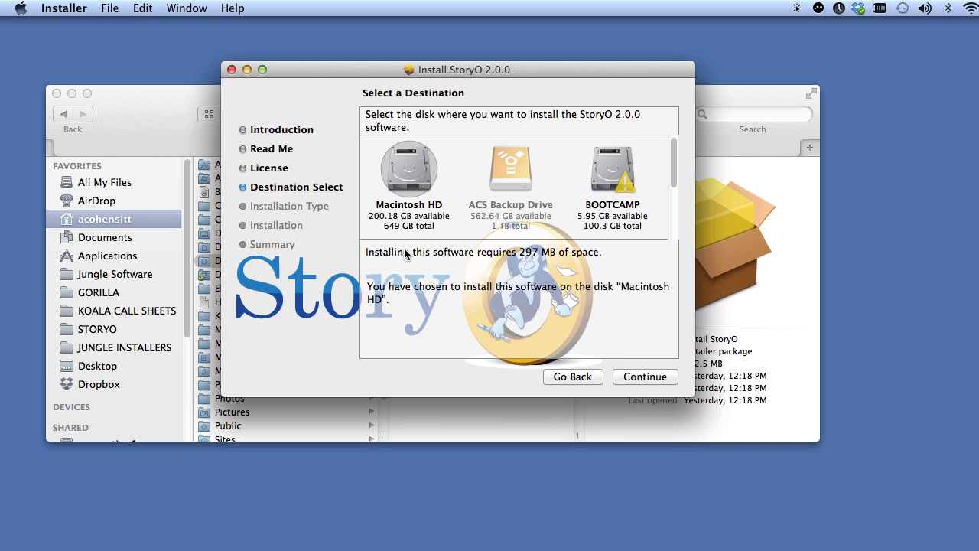
{"action": "left_click", "coordinate": [644, 377]}
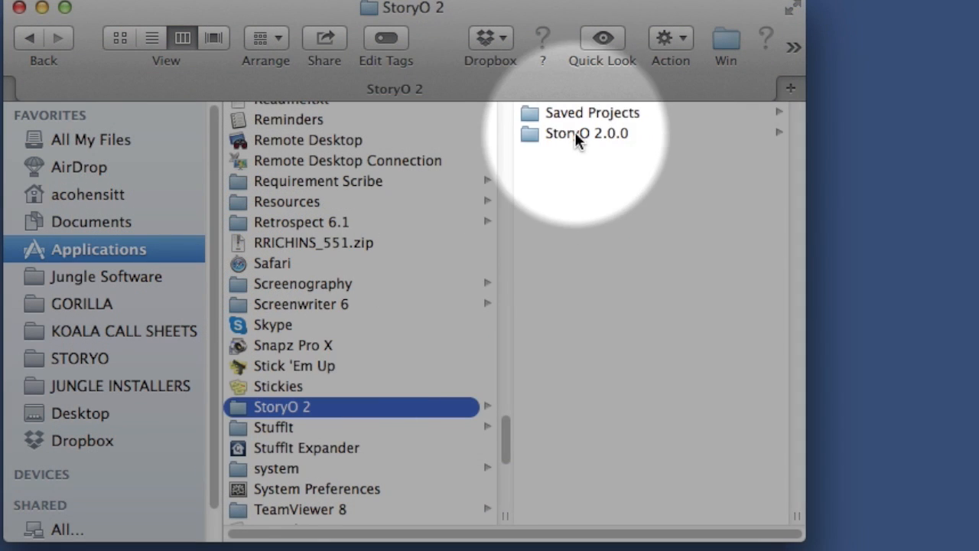
- Launch the StoryO application from the StoryO 2.0.0 folder in Applications
{"action": "left_click", "coordinate": [586, 133]}
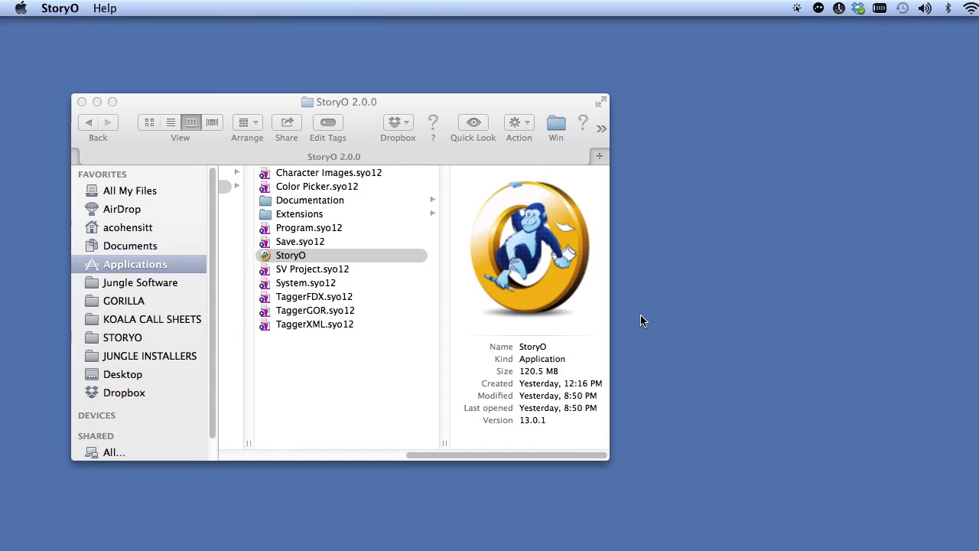
{"action": "double_click", "coordinate": [291, 254]}
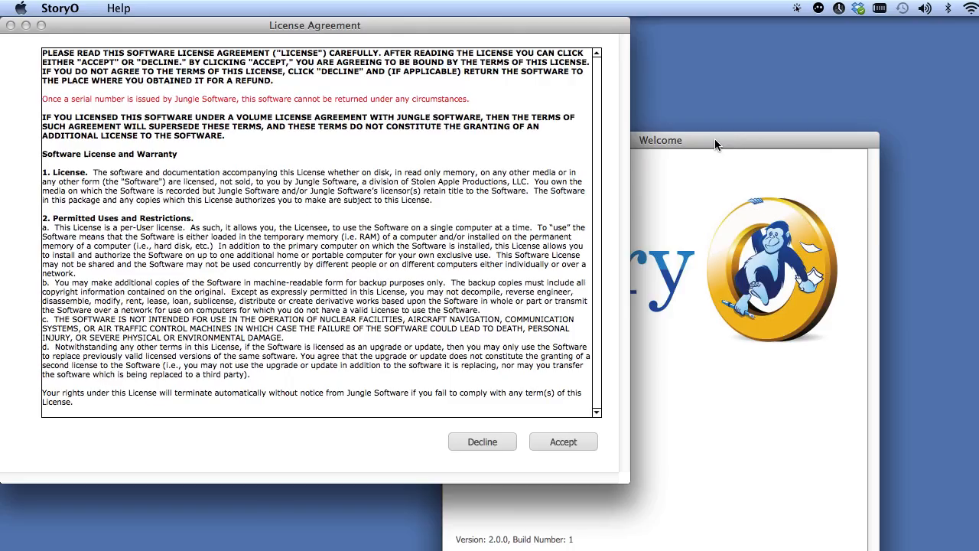
- Bring the License Agreement window into view and accept it to reach registration
{"action": "left_click_drag", "start_coordinate": [315, 24], "coordinate": [537, 25]}
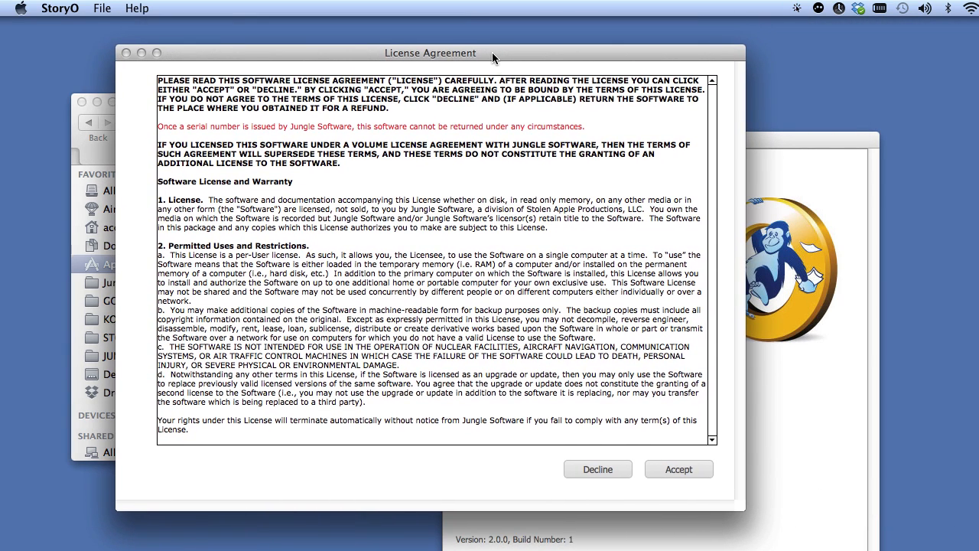
{"action": "left_click", "coordinate": [678, 468]}
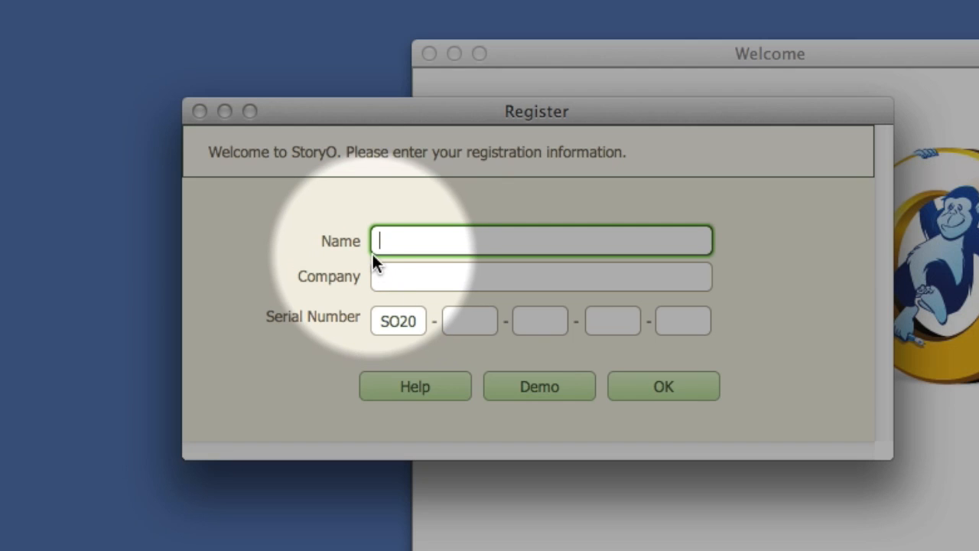
{"action": "mouse_move", "coordinate": [380, 309]}
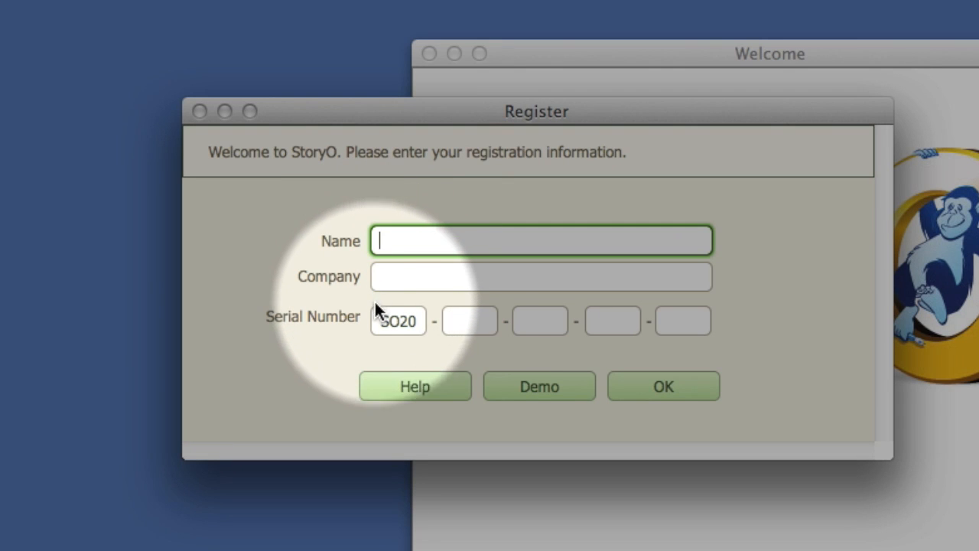
{"action": "mouse_move", "coordinate": [543, 333]}
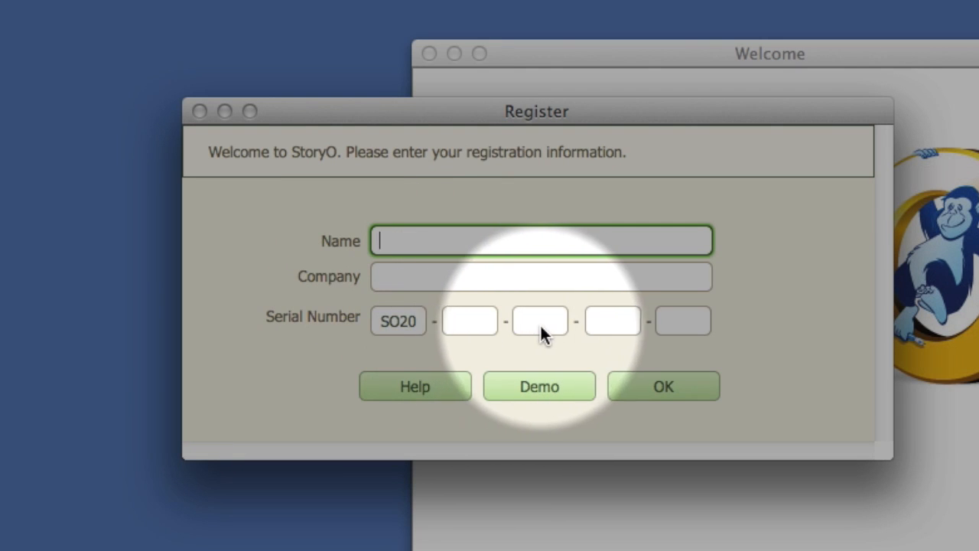
{"action": "mouse_move", "coordinate": [468, 321]}
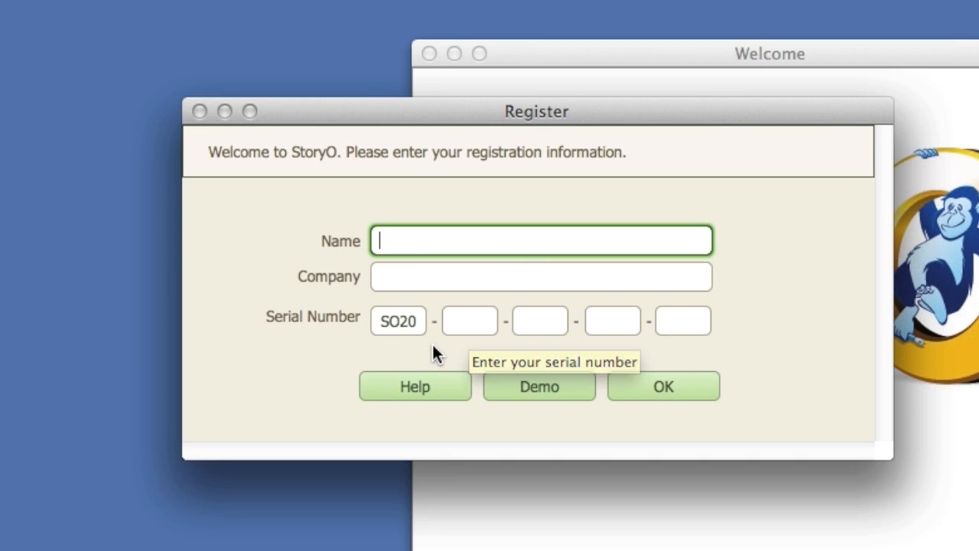
{"action": "mouse_move", "coordinate": [416, 386]}
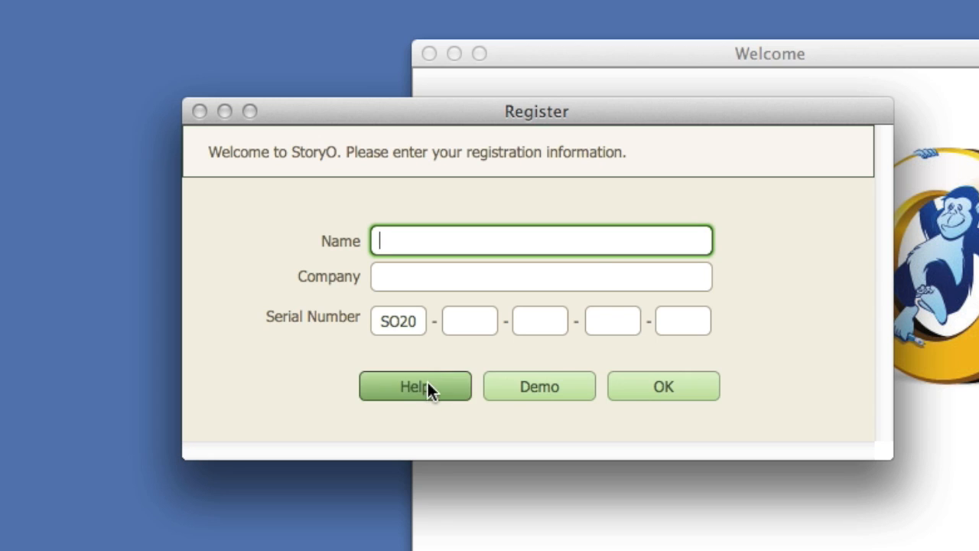
- View the Register dialog's Help page showing the expected serial number format
{"action": "left_click", "coordinate": [416, 385]}
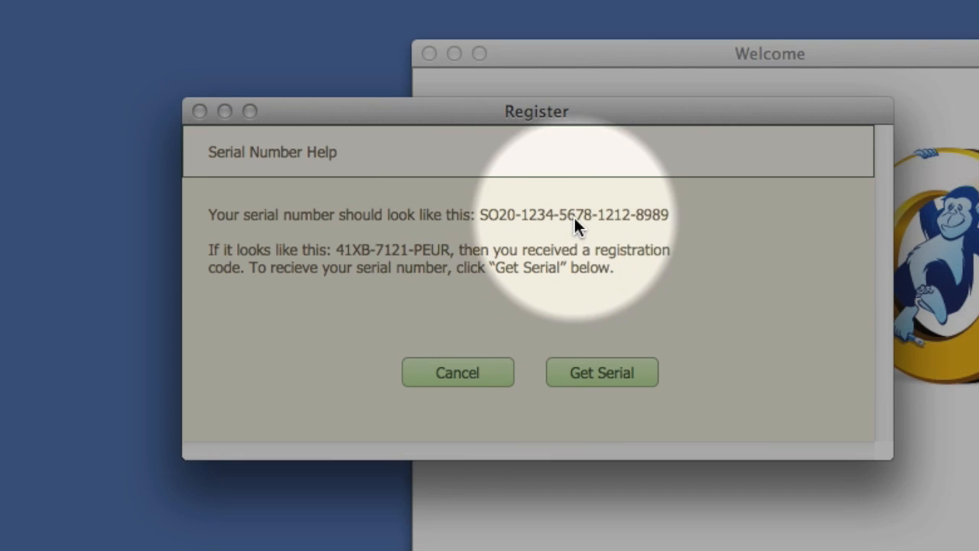
{"action": "mouse_move", "coordinate": [401, 314]}
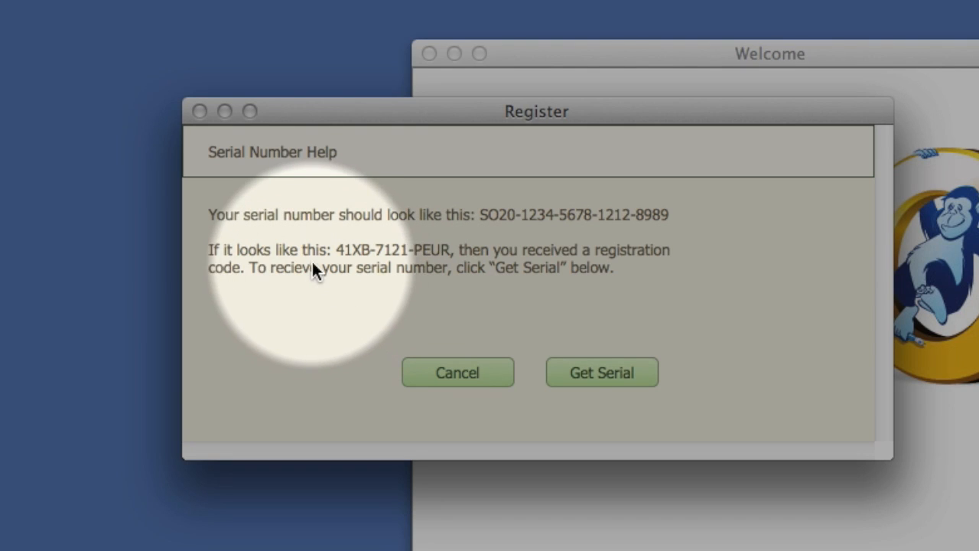
{"action": "mouse_move", "coordinate": [429, 264]}
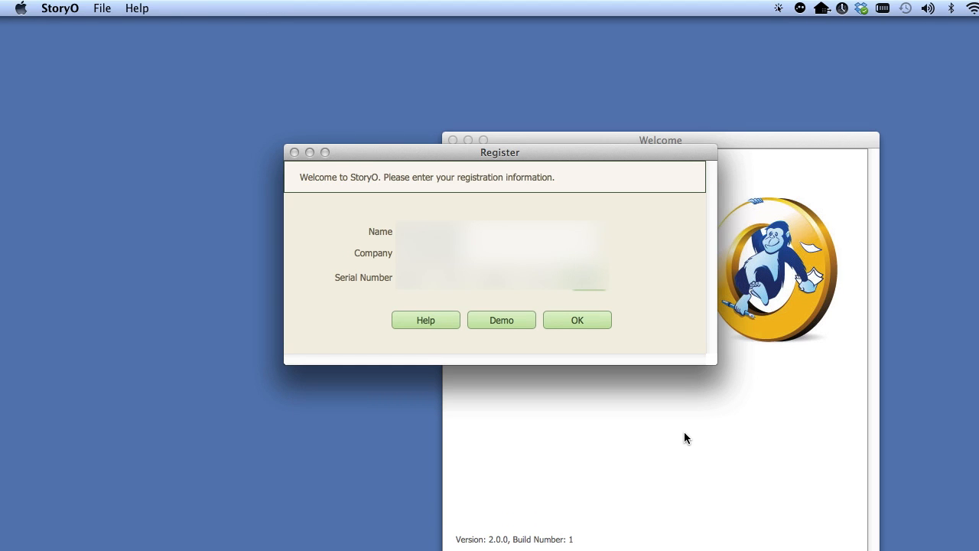
- Submit the registration details so the Authorization Needed prompt appears
{"action": "left_click", "coordinate": [577, 319]}
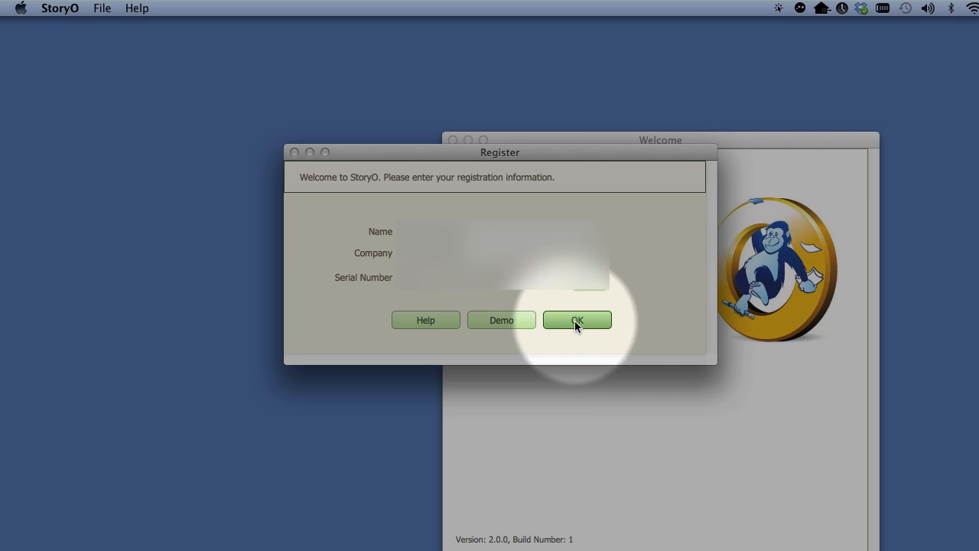
{"action": "left_click", "coordinate": [577, 319]}
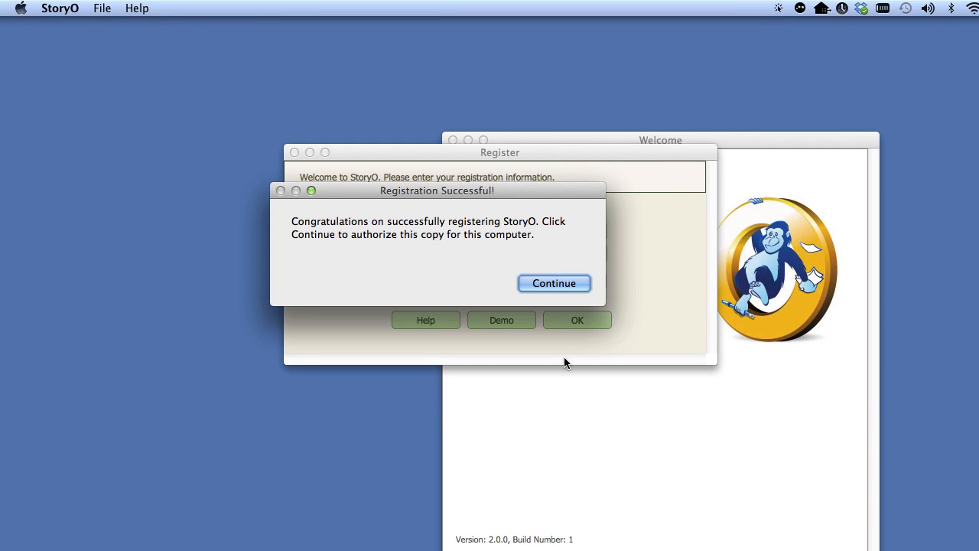
{"action": "mouse_move", "coordinate": [563, 196]}
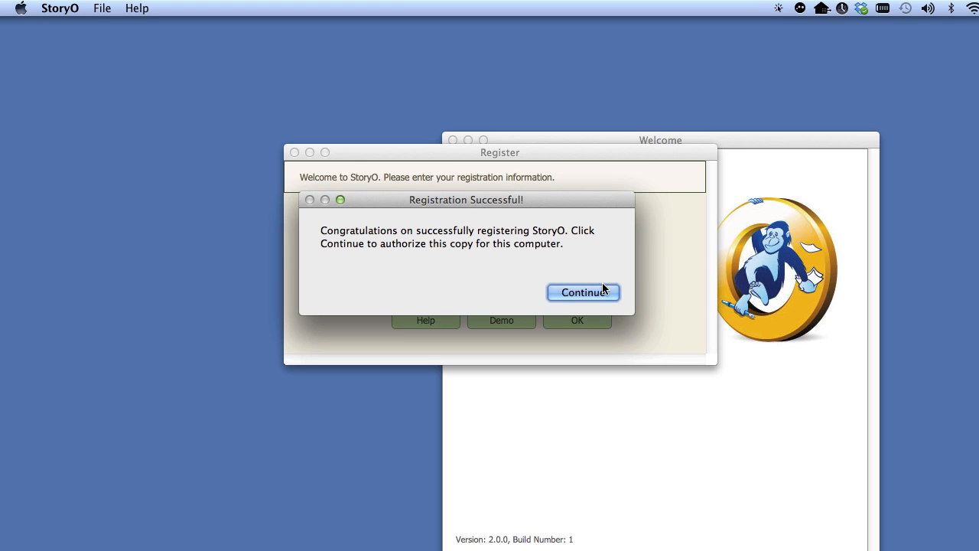
{"action": "left_click", "coordinate": [583, 292]}
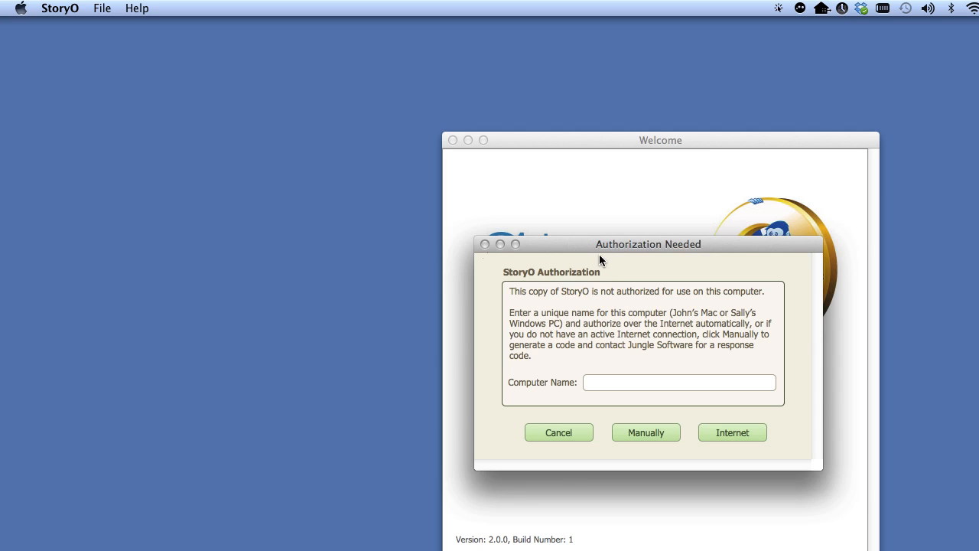
{"action": "left_click_drag", "start_coordinate": [648, 243], "coordinate": [539, 147]}
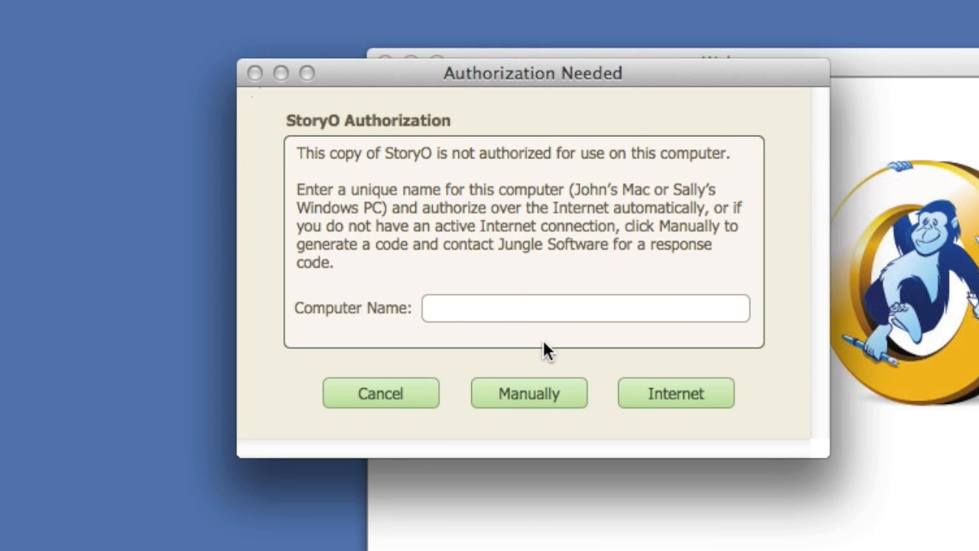
{"action": "left_click", "coordinate": [584, 307]}
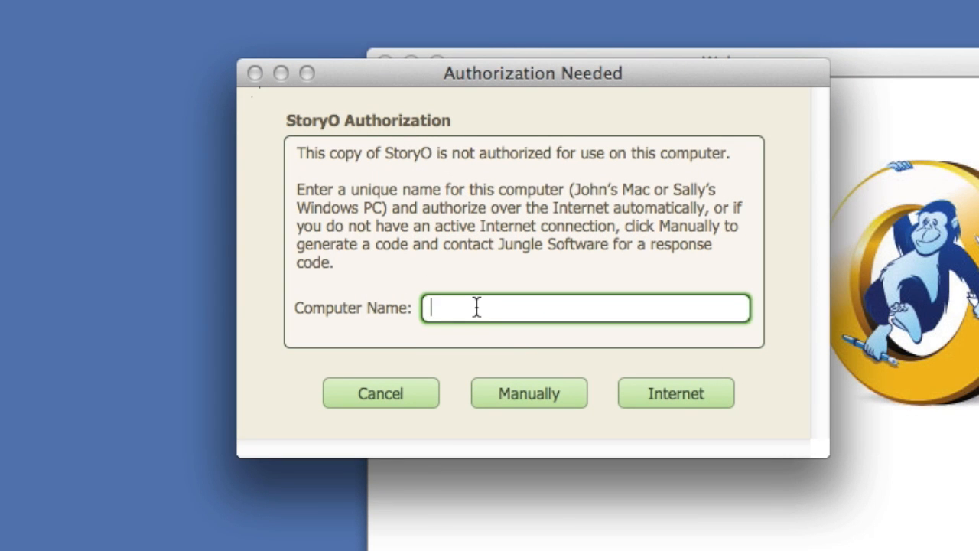
{"action": "type", "text": "John's M"}
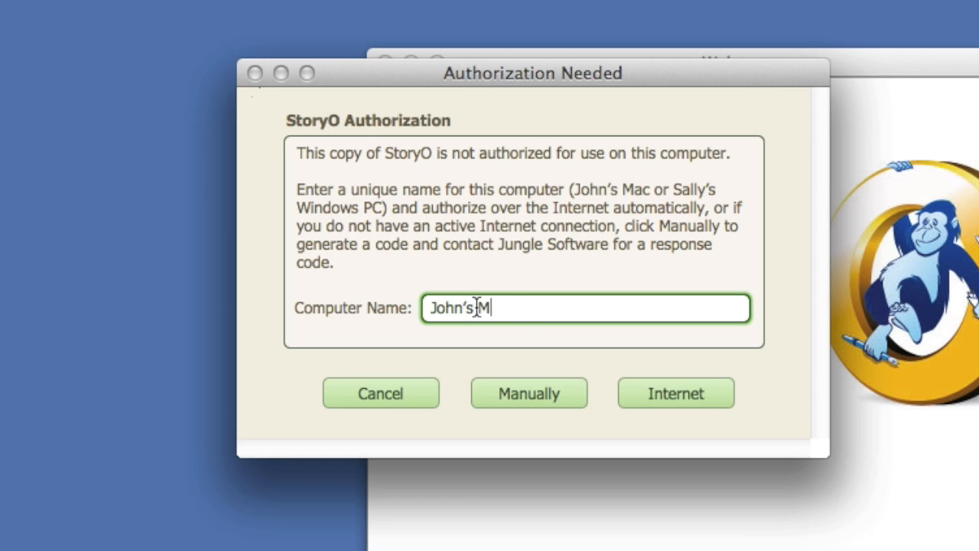
{"action": "type", "text": "ac Laptop"}
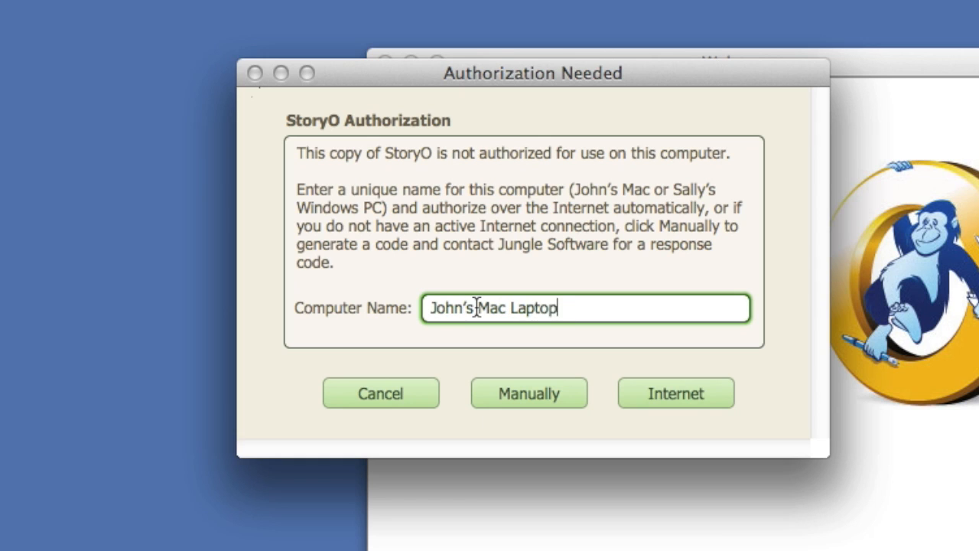
{"action": "type", "text": "#1"}
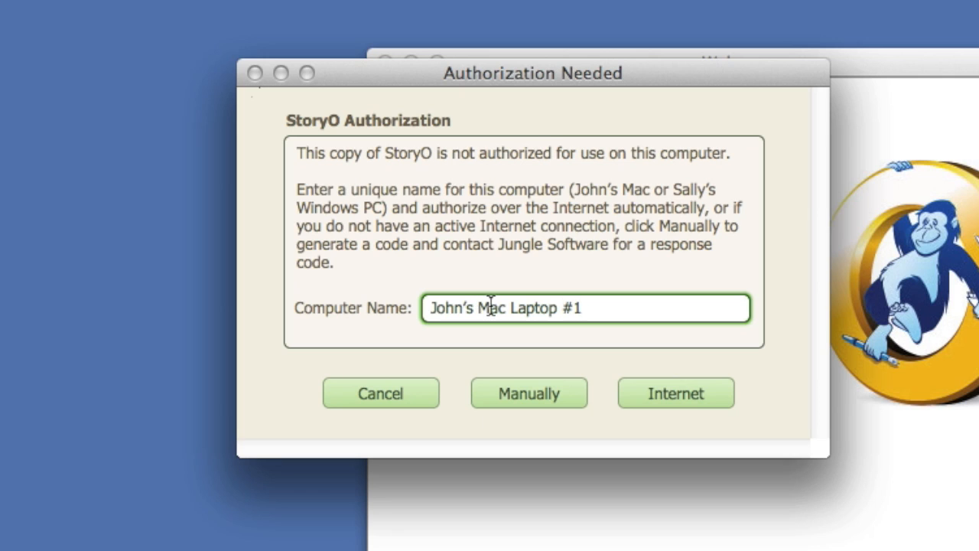
{"action": "mouse_move", "coordinate": [621, 373]}
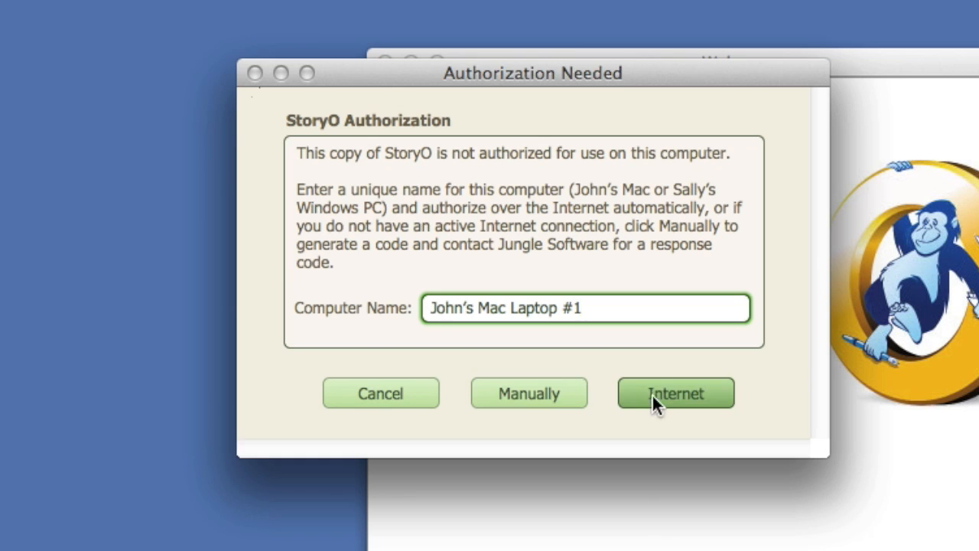
{"action": "mouse_move", "coordinate": [723, 414]}
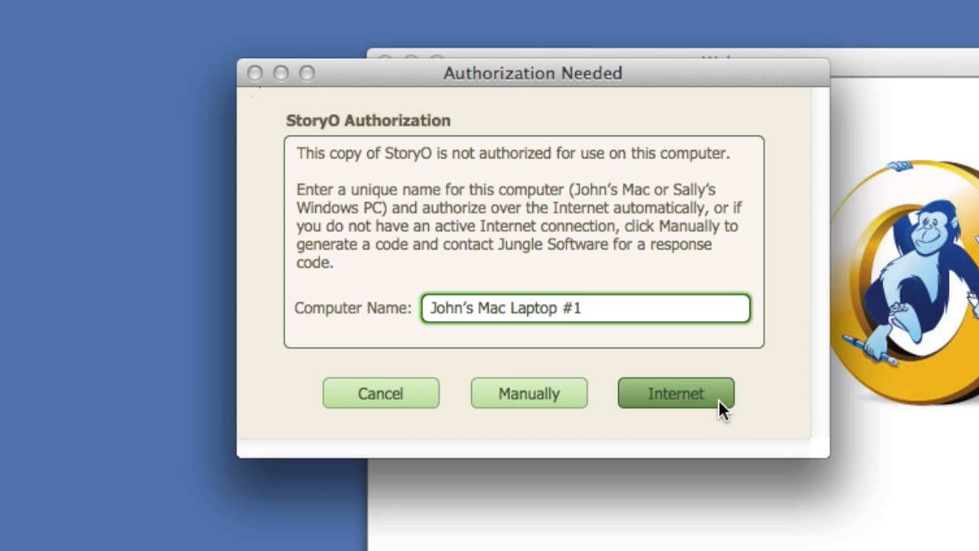
- Authorize over the Internet, dismiss the success message and About window to reach the sample Projects list
{"action": "left_click", "coordinate": [674, 393]}
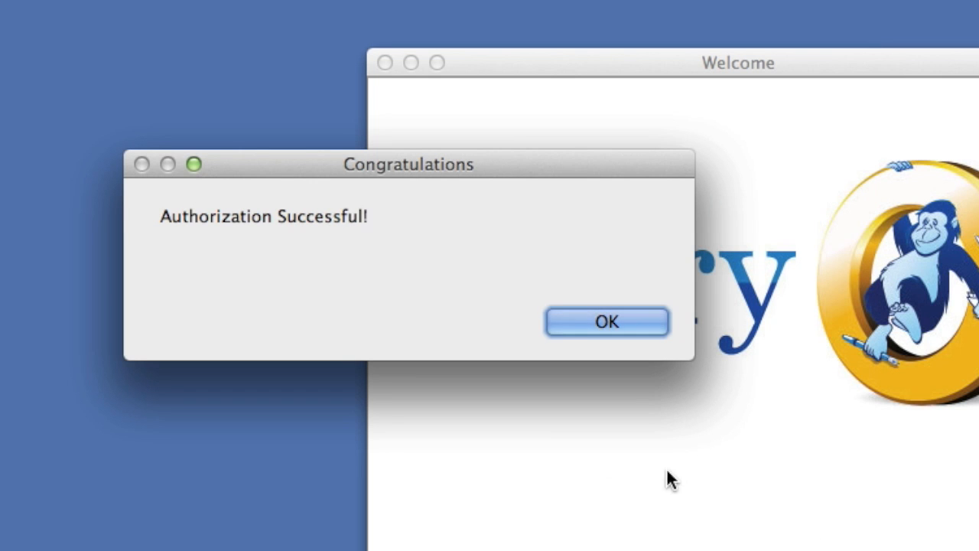
{"action": "left_click", "coordinate": [605, 321]}
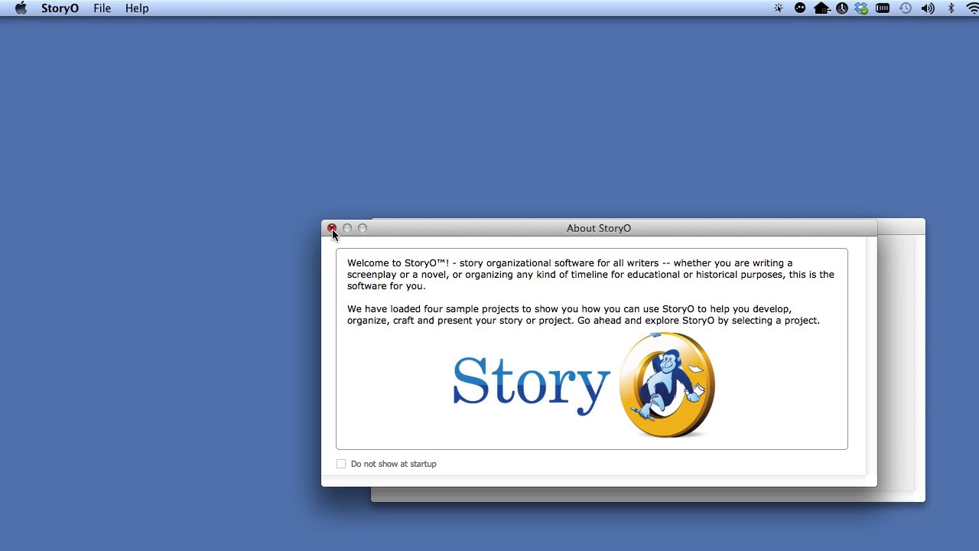
{"action": "left_click", "coordinate": [334, 228]}
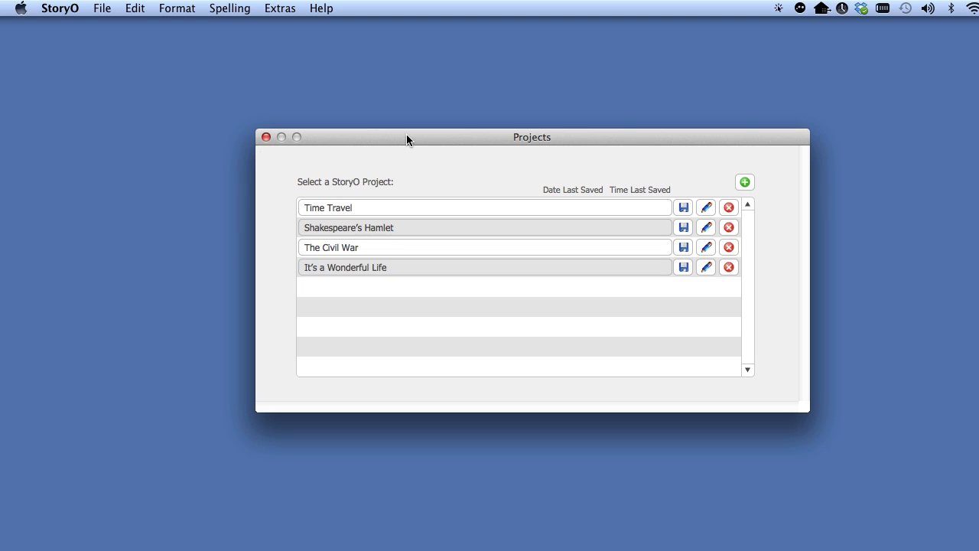
{"action": "left_click", "coordinate": [485, 208]}
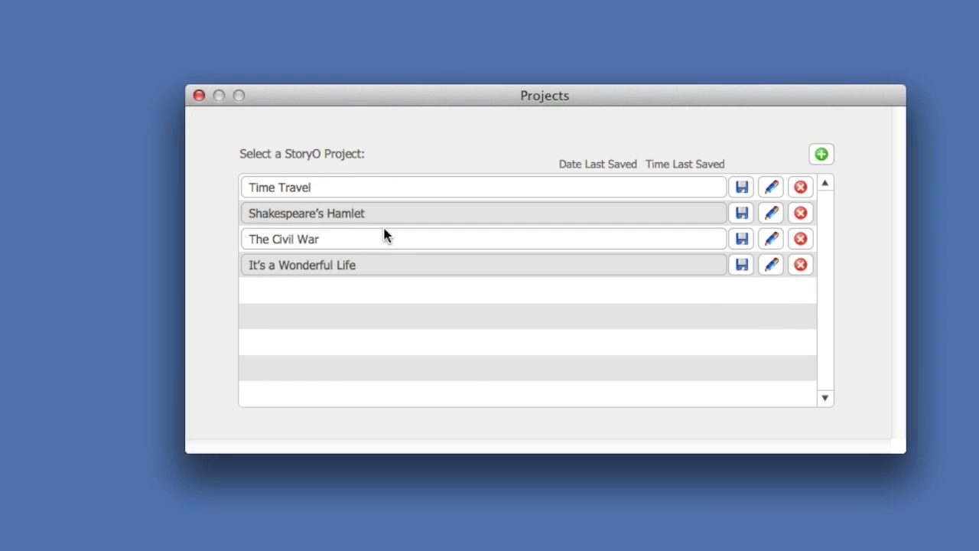
{"action": "left_click", "coordinate": [383, 264]}
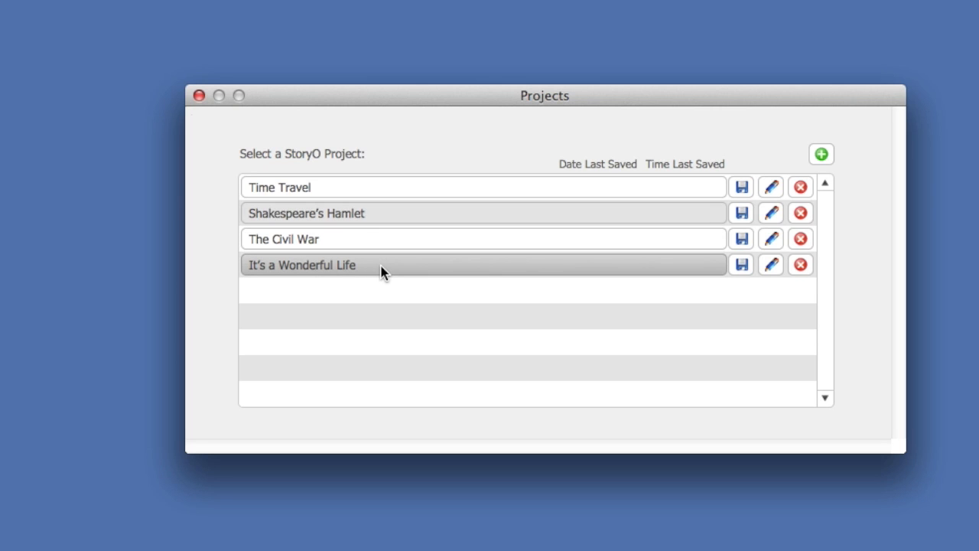
{"action": "mouse_move", "coordinate": [410, 297]}
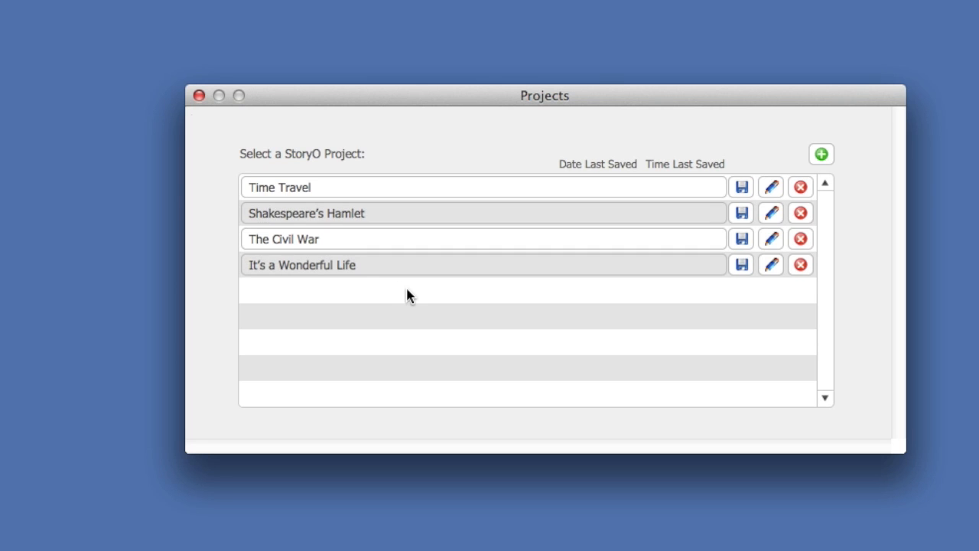
{"action": "mouse_move", "coordinate": [725, 277]}
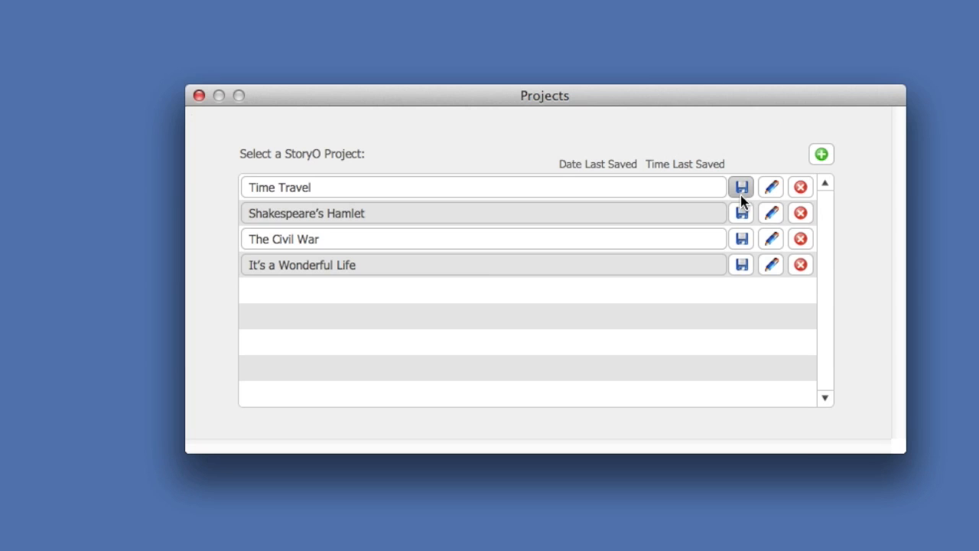
{"action": "left_click", "coordinate": [741, 187]}
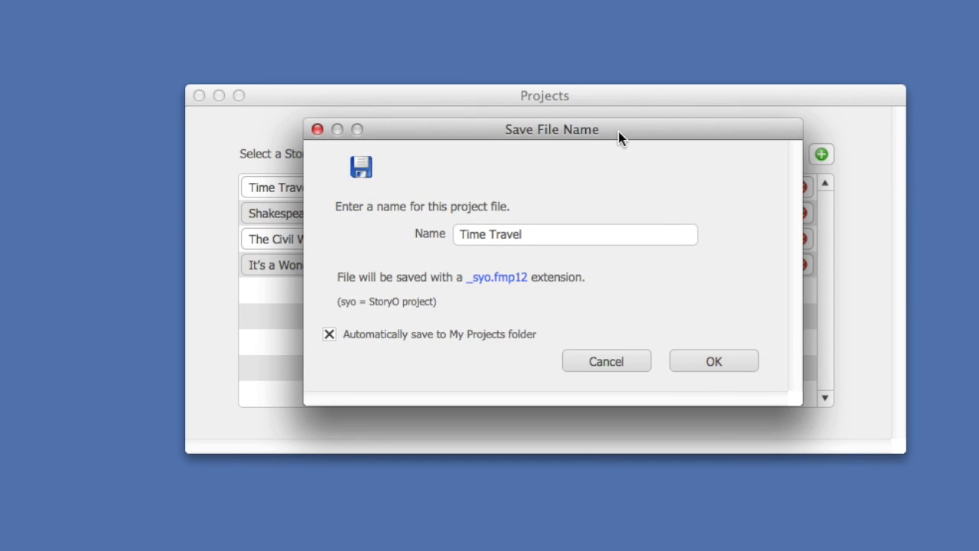
{"action": "mouse_move", "coordinate": [494, 371]}
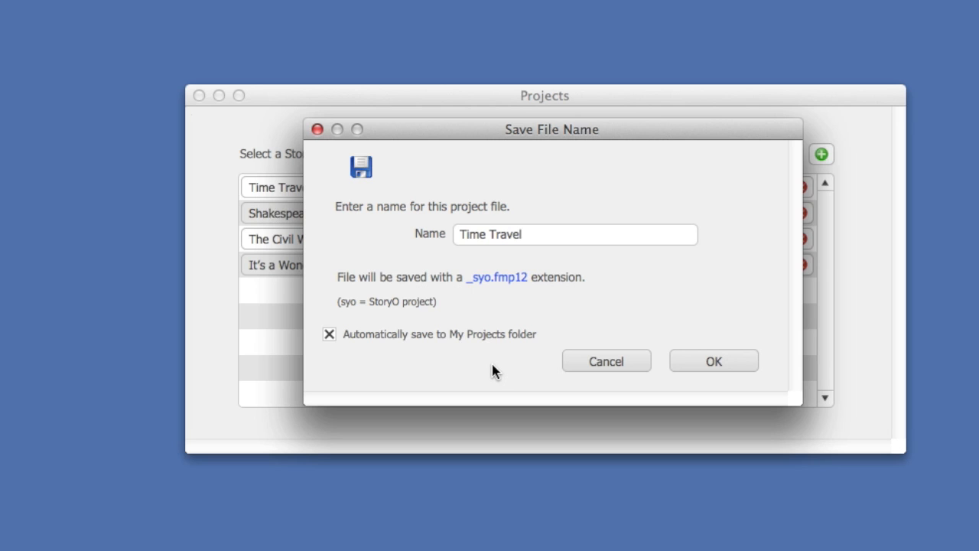
{"action": "mouse_move", "coordinate": [474, 372]}
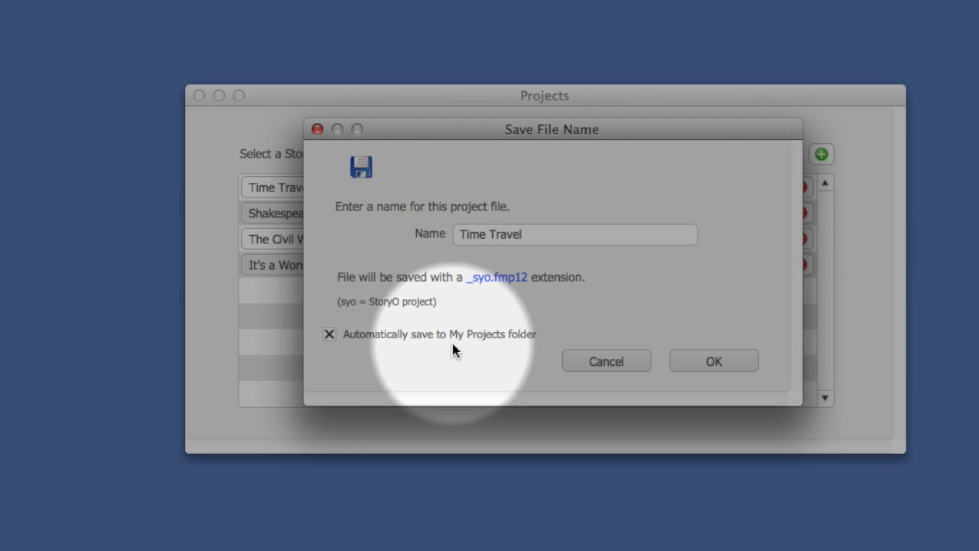
{"action": "mouse_move", "coordinate": [504, 346]}
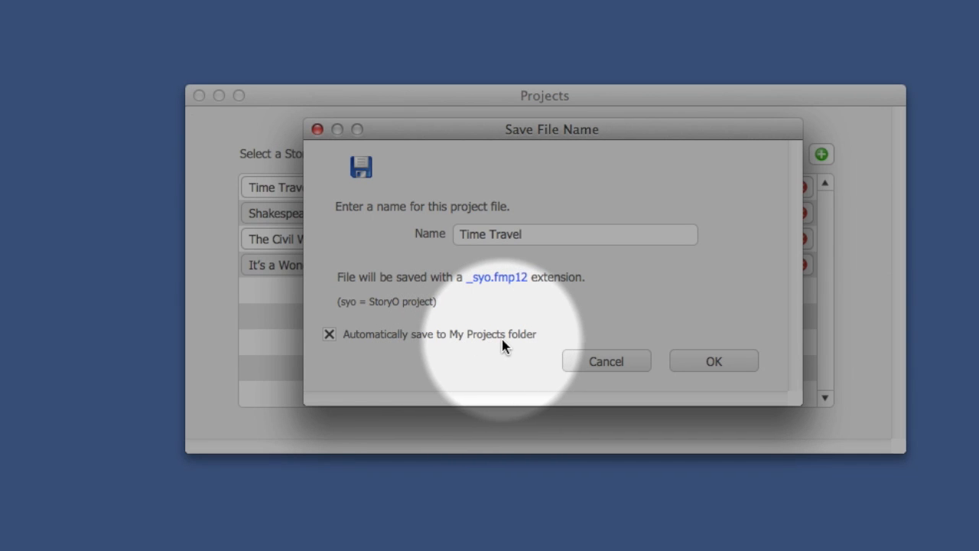
{"action": "mouse_move", "coordinate": [331, 340]}
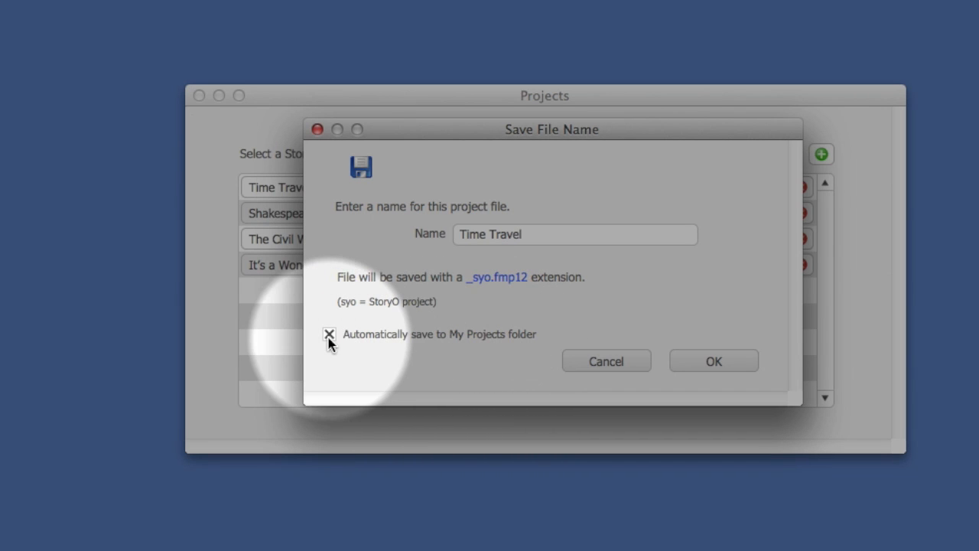
{"action": "left_click", "coordinate": [329, 333]}
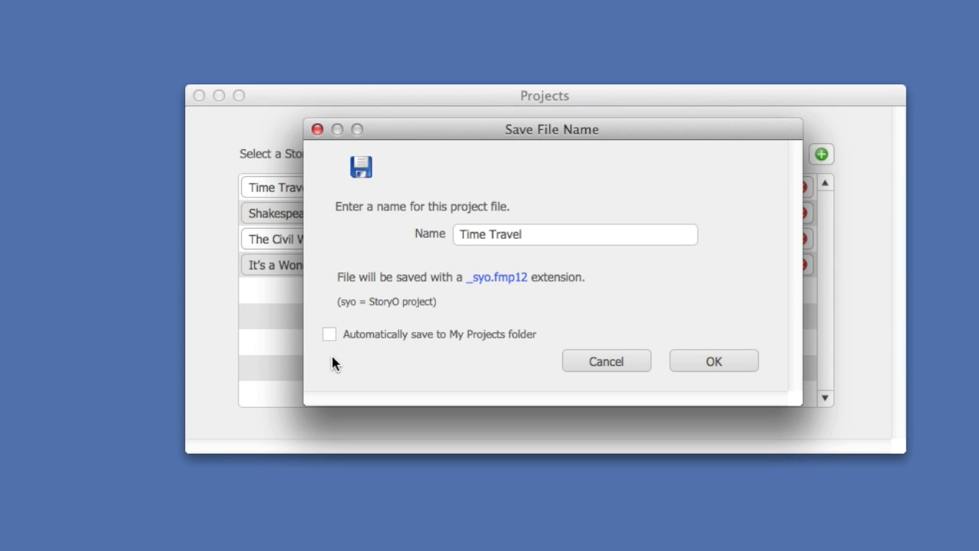
{"action": "mouse_move", "coordinate": [428, 361]}
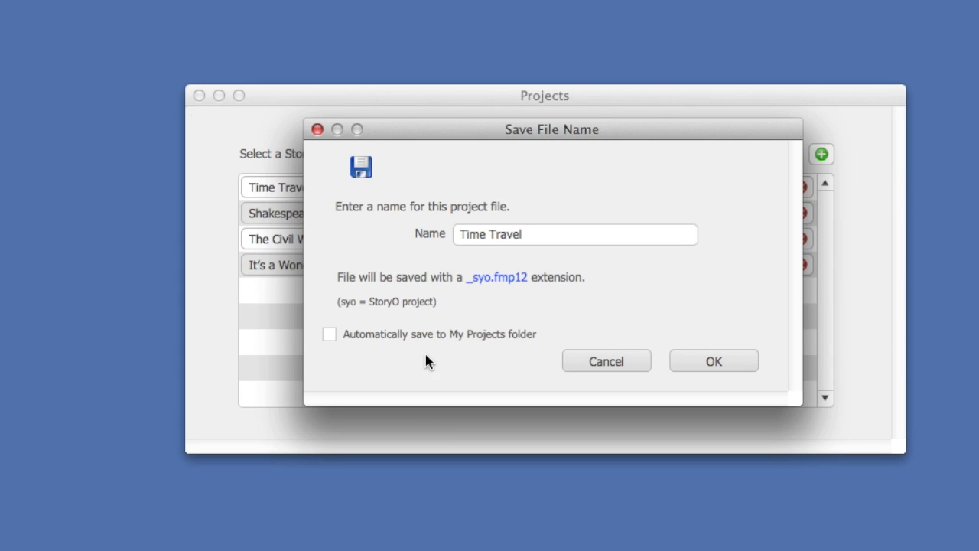
{"action": "mouse_move", "coordinate": [380, 349]}
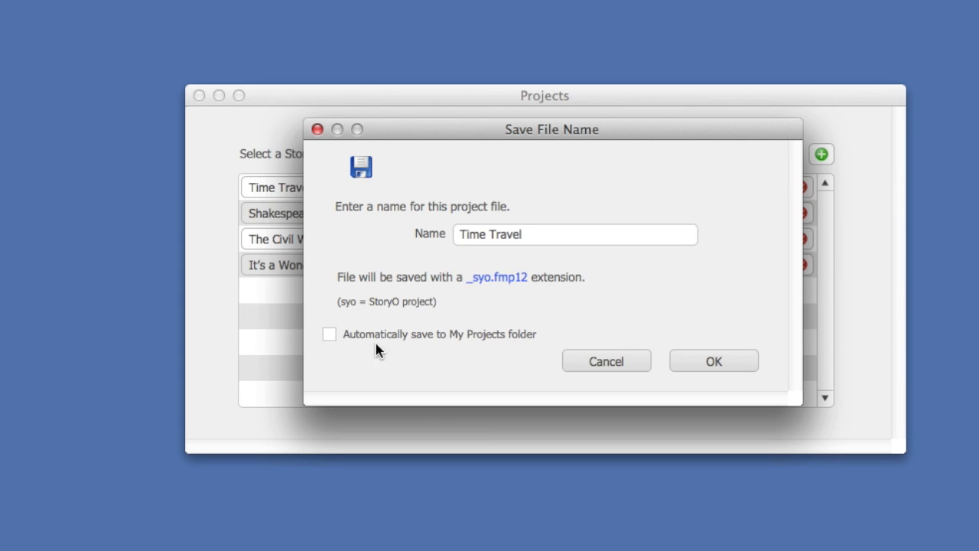
{"action": "left_click", "coordinate": [329, 333]}
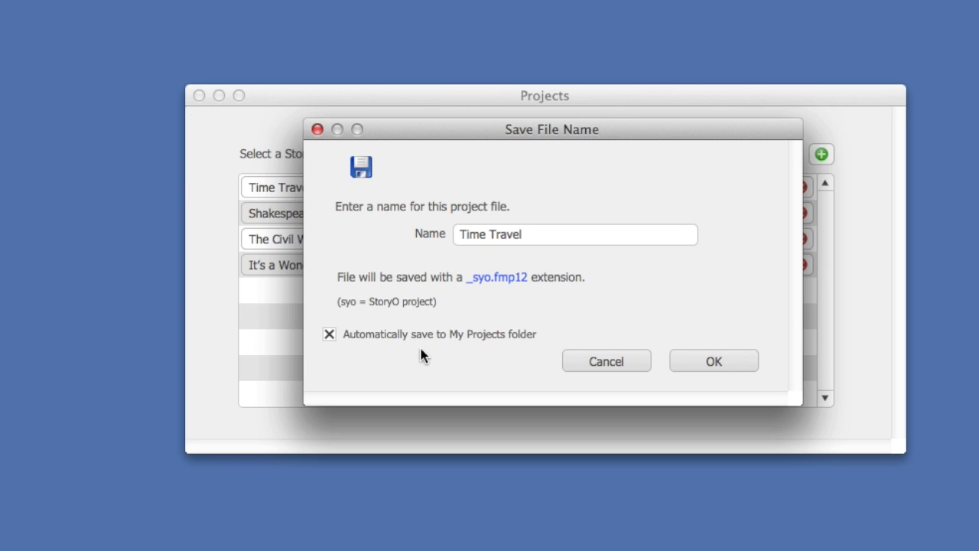
{"action": "left_click", "coordinate": [713, 361]}
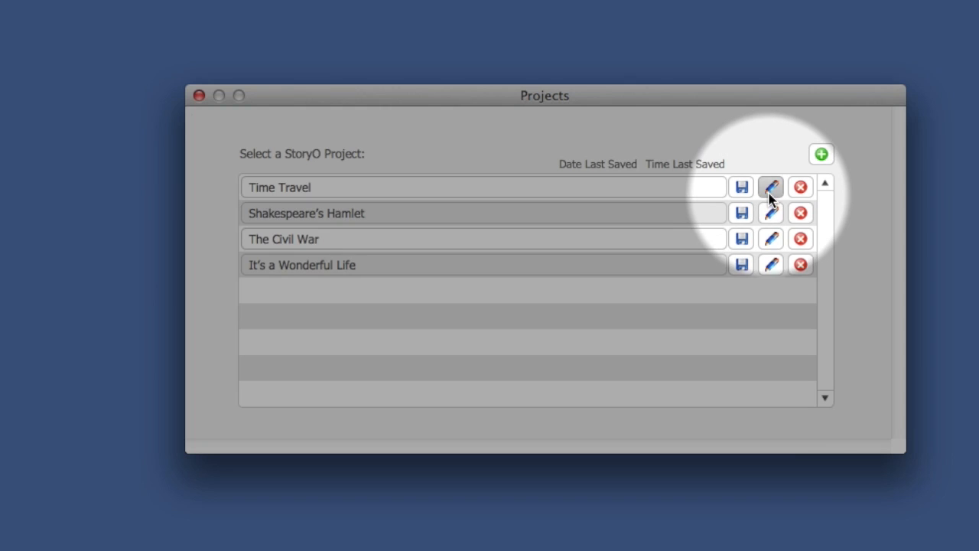
{"action": "left_click", "coordinate": [771, 187]}
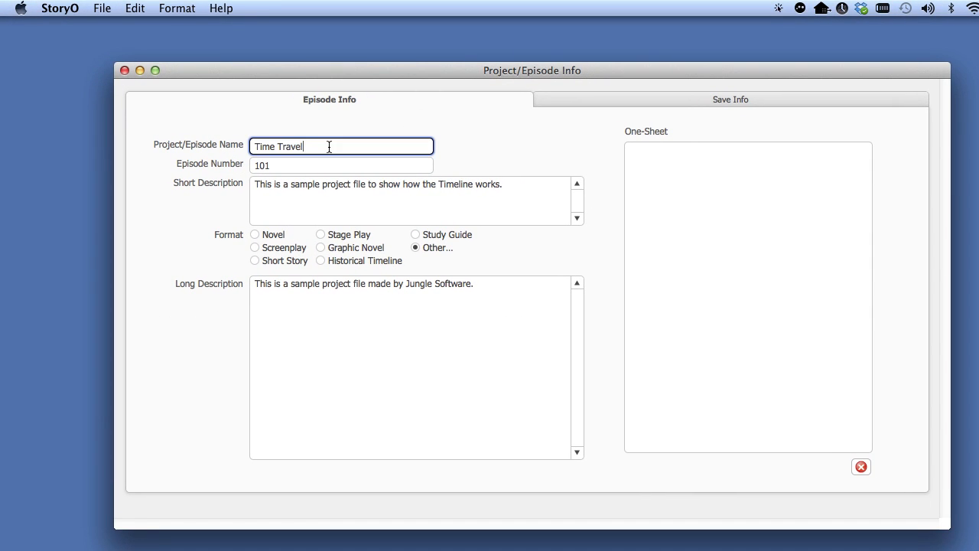
{"action": "left_click", "coordinate": [413, 200]}
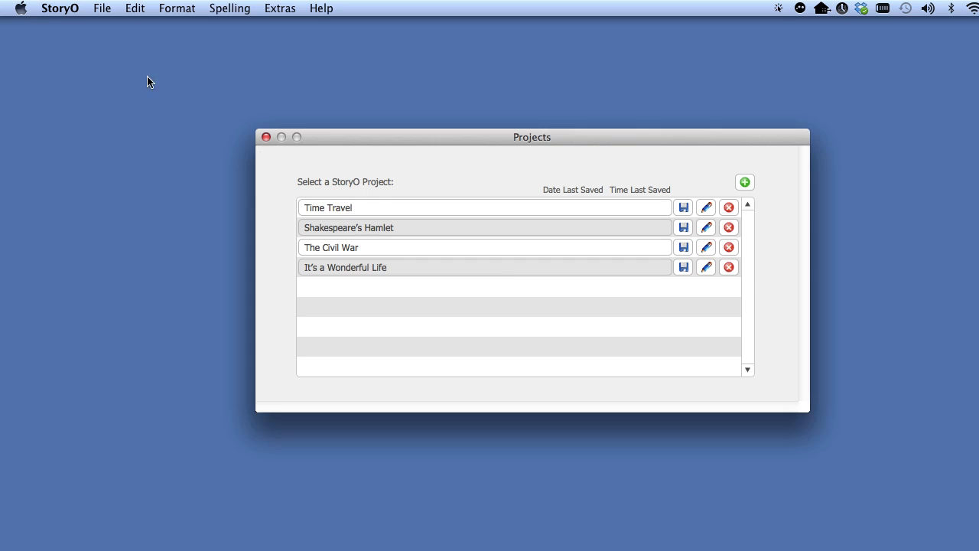
{"action": "left_click", "coordinate": [729, 206]}
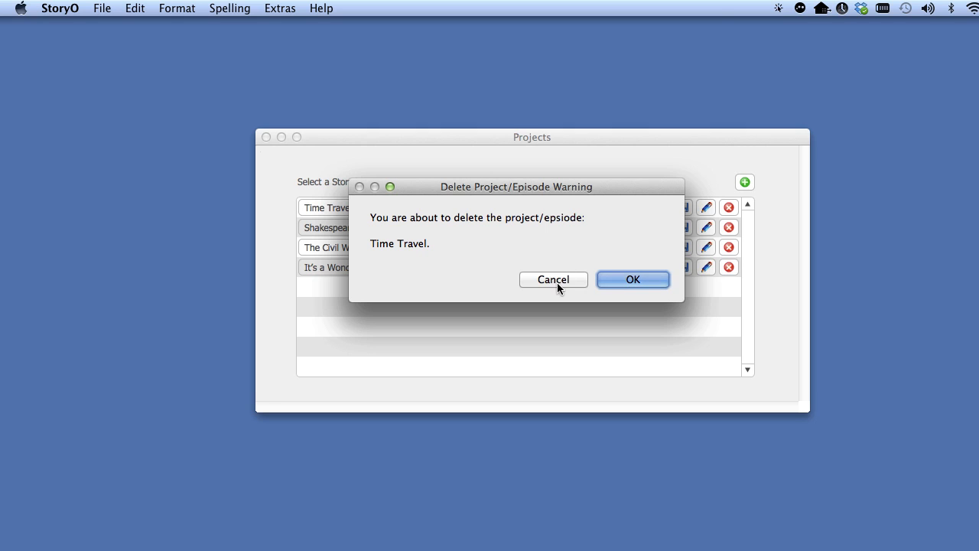
{"action": "left_click", "coordinate": [554, 279]}
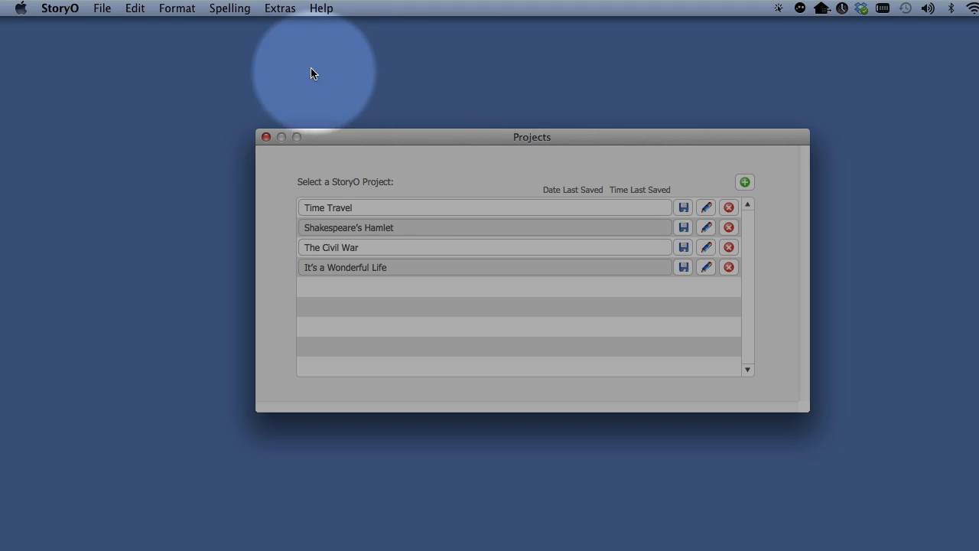
{"action": "left_click", "coordinate": [280, 9]}
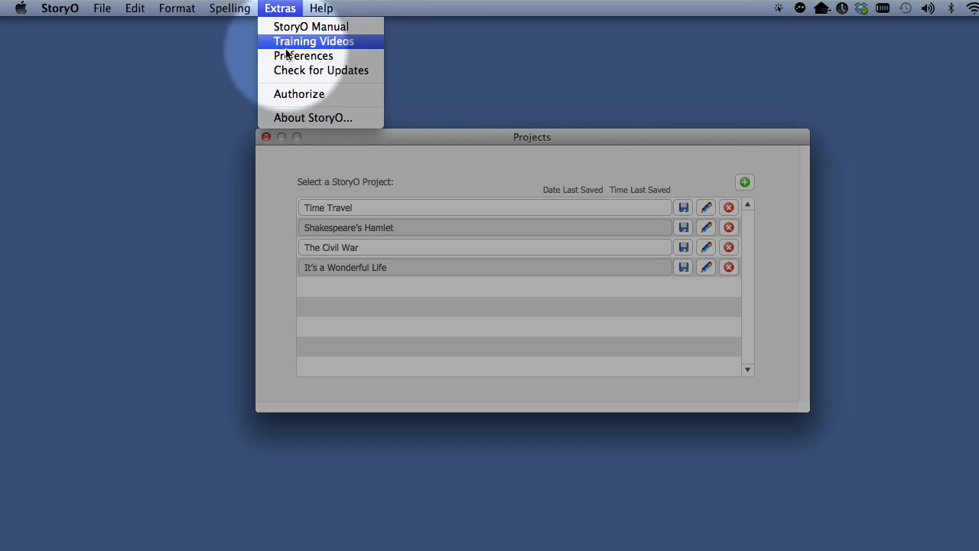
{"action": "mouse_move", "coordinate": [367, 93]}
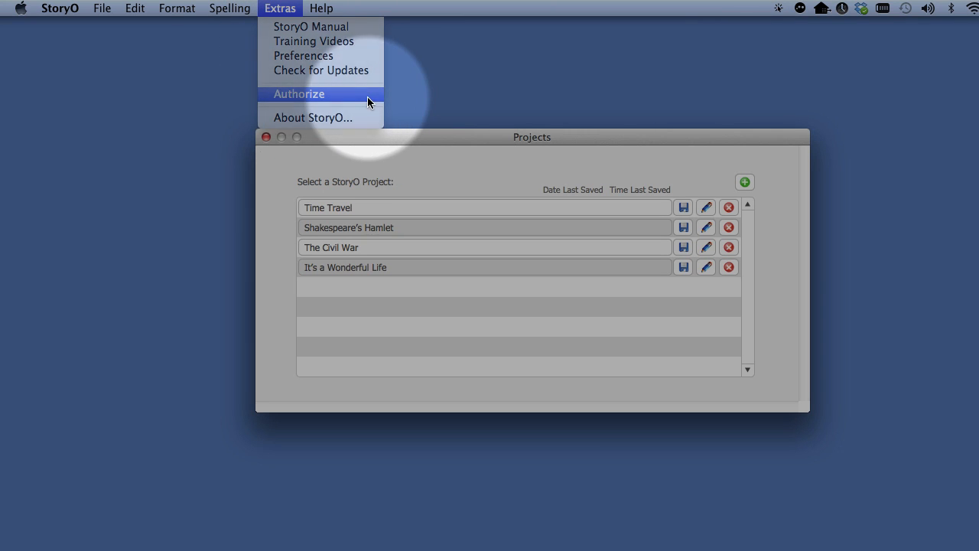
{"action": "left_click", "coordinate": [298, 93]}
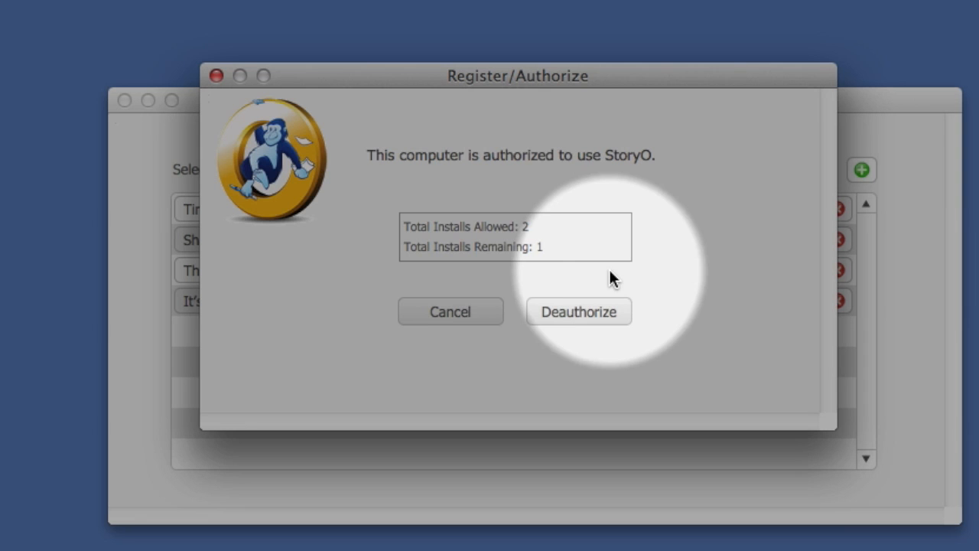
{"action": "mouse_move", "coordinate": [473, 242]}
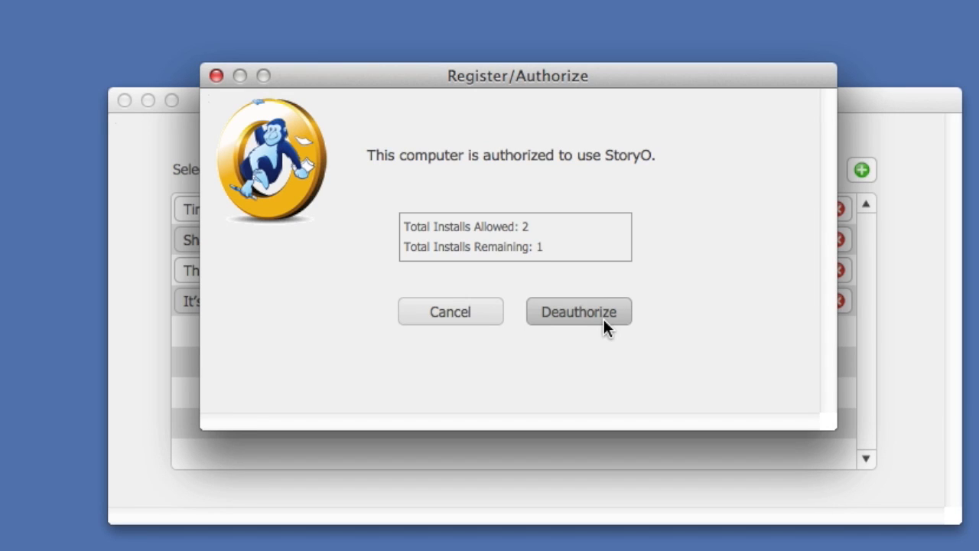
{"action": "mouse_move", "coordinate": [629, 324]}
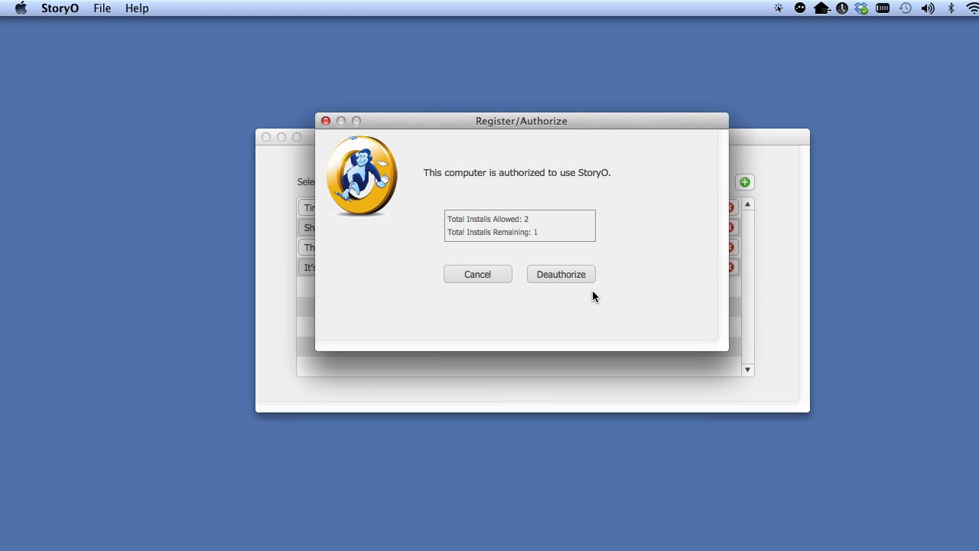
- Cancel the Register/Authorize window and bring up the New Project choices from Projects
{"action": "left_click", "coordinate": [477, 274]}
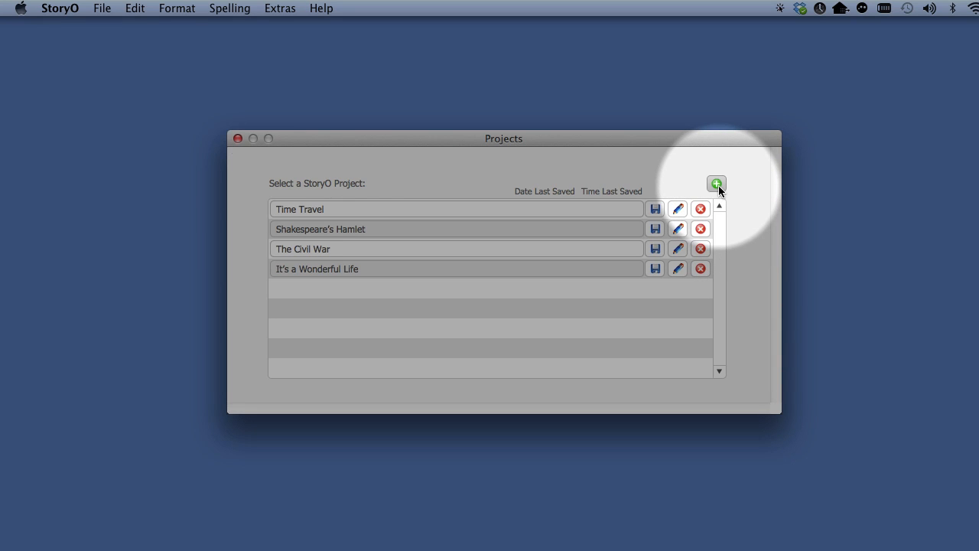
{"action": "left_click", "coordinate": [716, 183]}
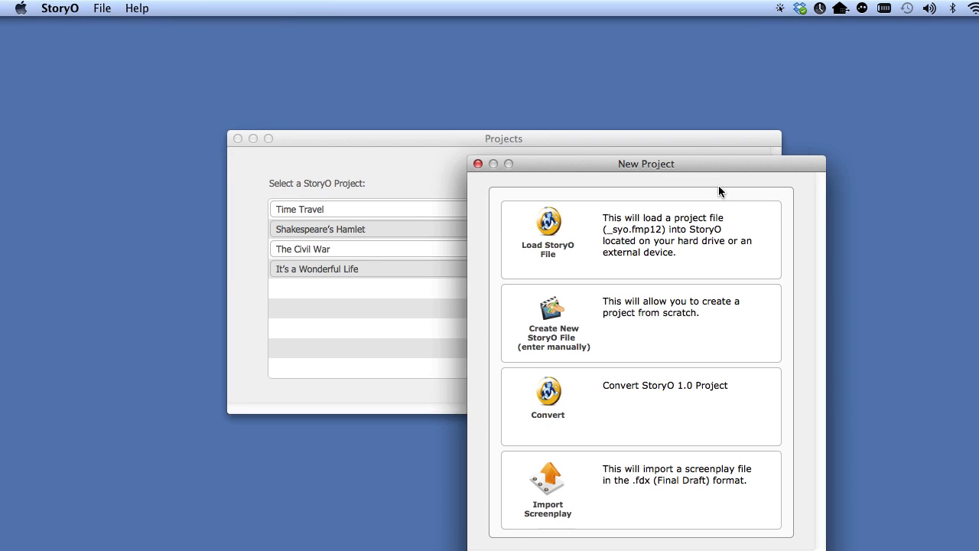
{"action": "left_click_drag", "start_coordinate": [646, 162], "coordinate": [499, 84]}
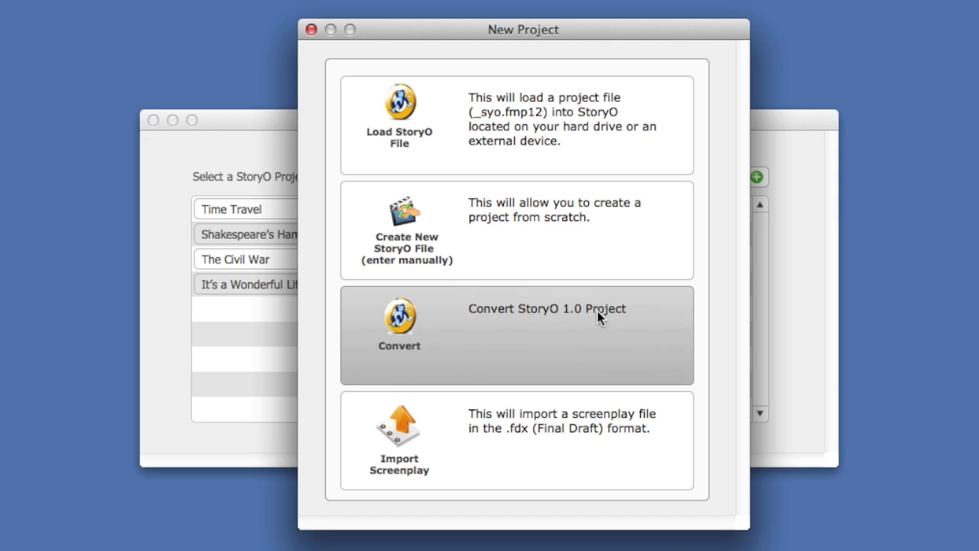
{"action": "mouse_move", "coordinate": [535, 73]}
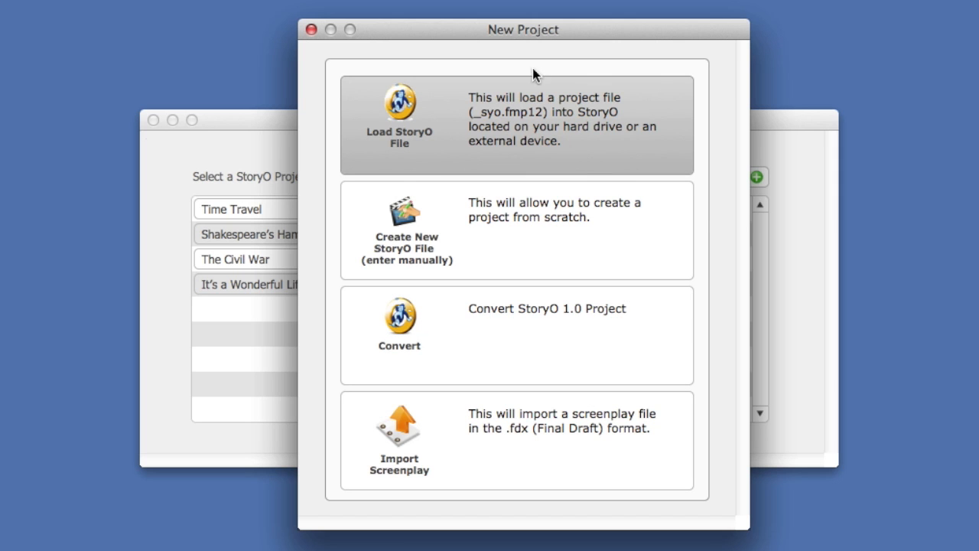
{"action": "left_click", "coordinate": [398, 123]}
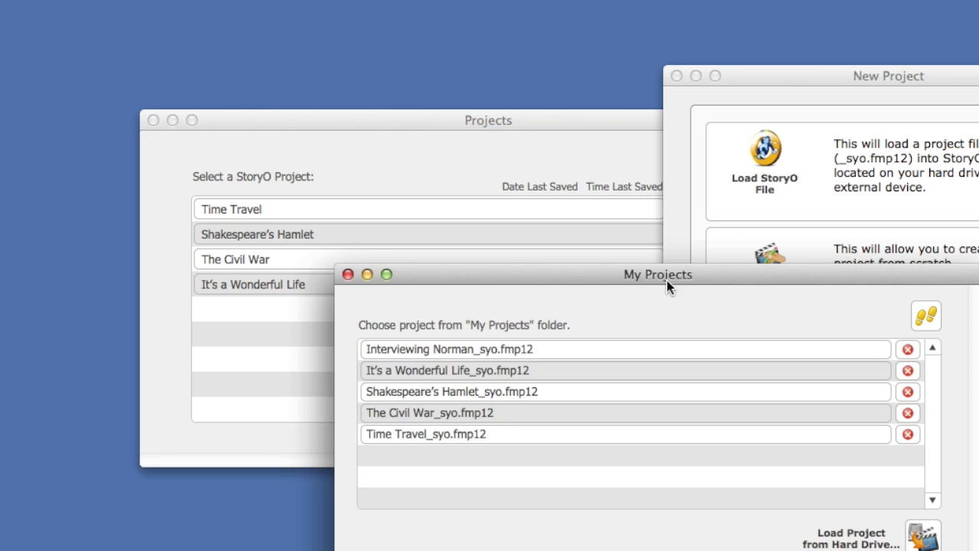
{"action": "left_click_drag", "start_coordinate": [658, 274], "coordinate": [612, 167]}
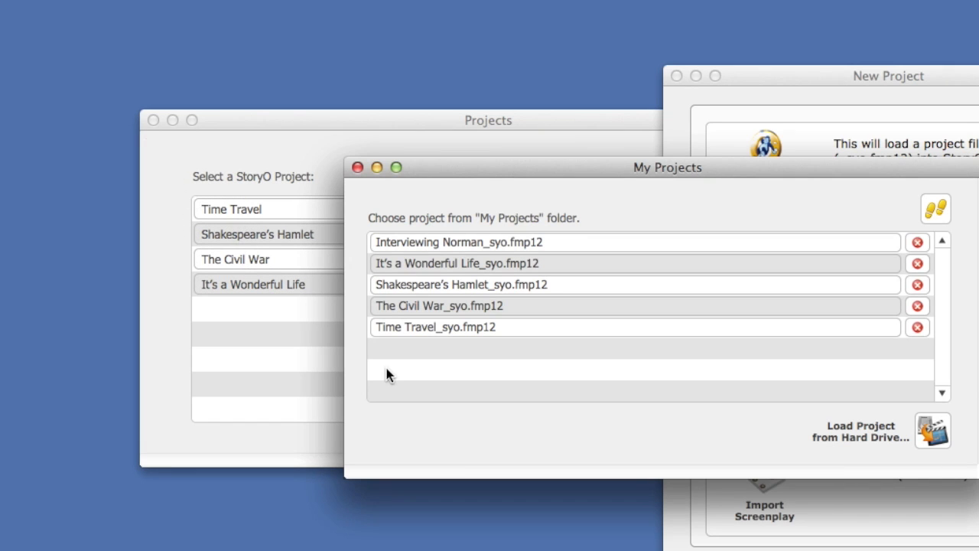
{"action": "mouse_move", "coordinate": [395, 376]}
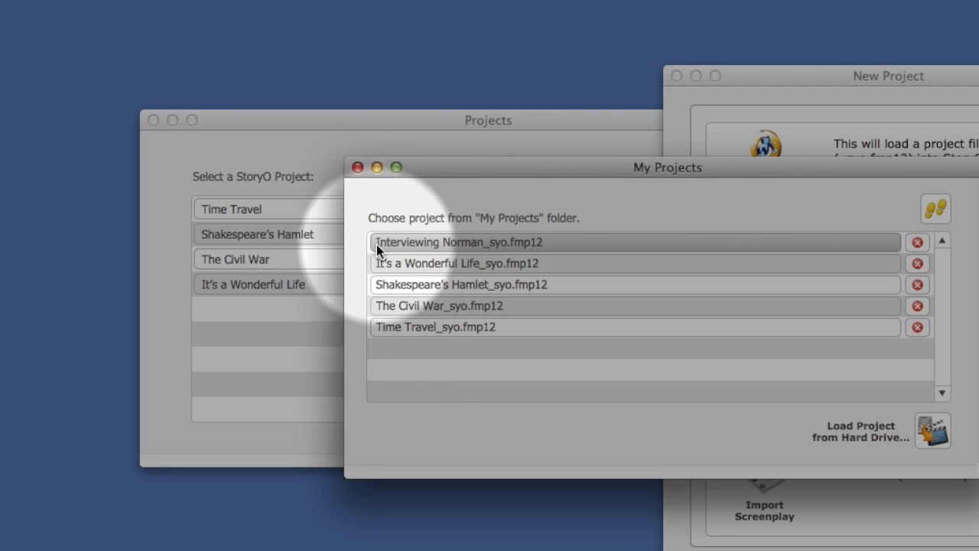
{"action": "mouse_move", "coordinate": [413, 249]}
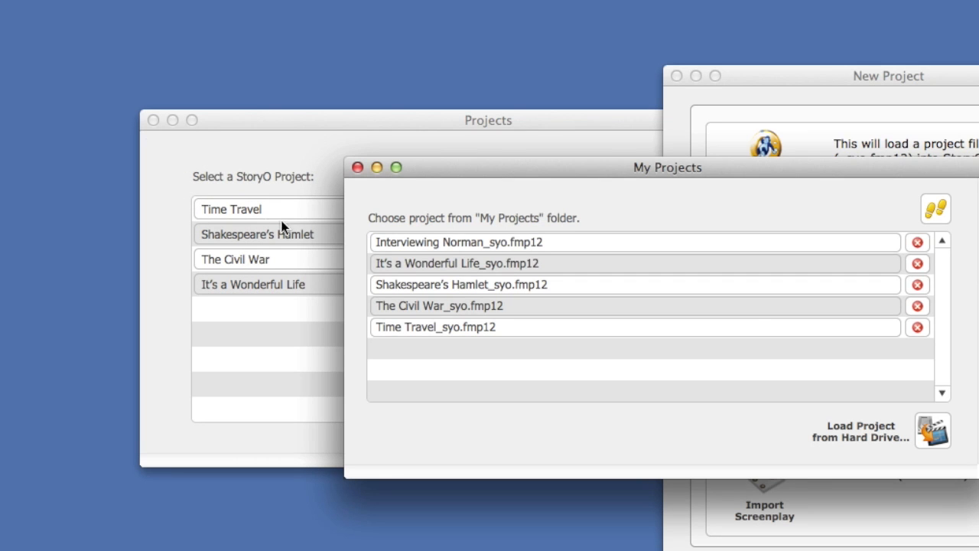
{"action": "left_click", "coordinate": [358, 167]}
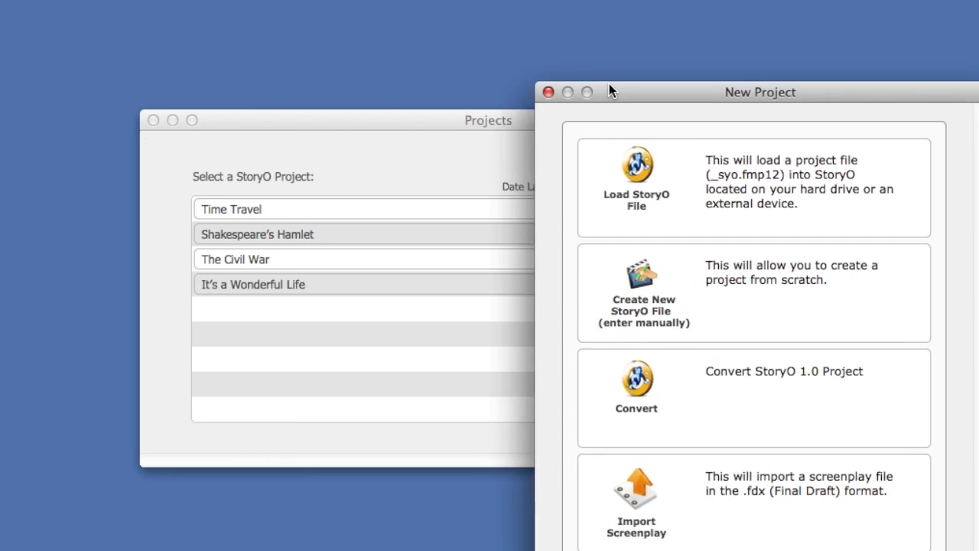
- Close New Project, then delete the Time Travel project from the Projects list and confirm
{"action": "left_click", "coordinate": [548, 92]}
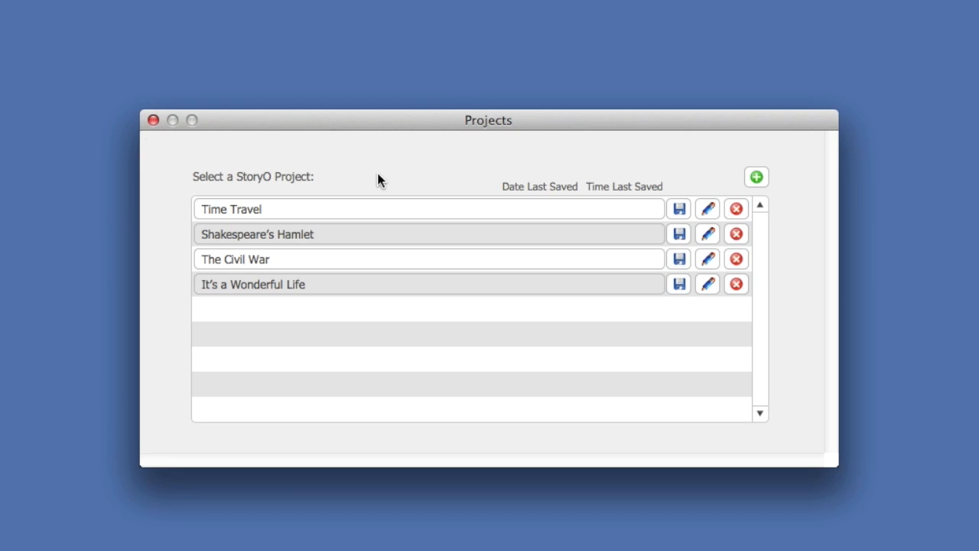
{"action": "left_click", "coordinate": [429, 208]}
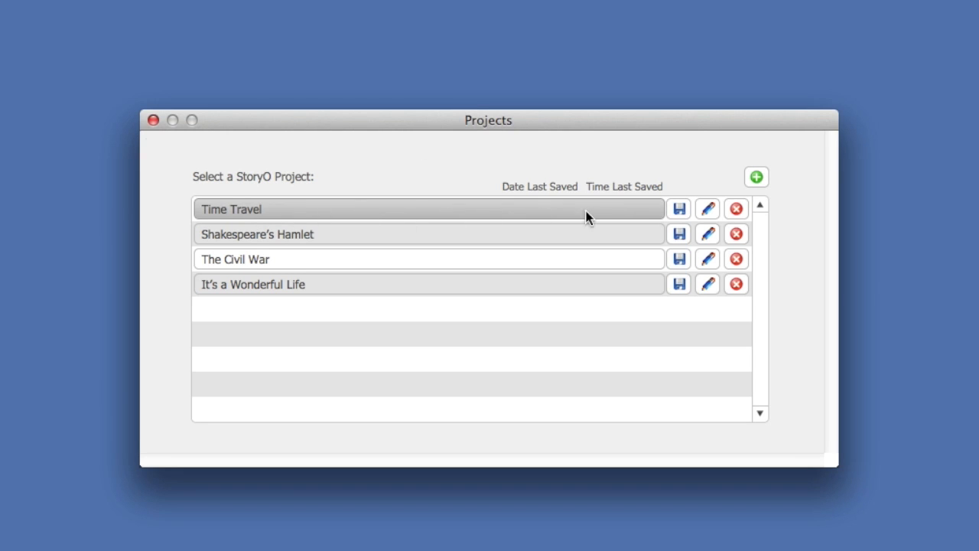
{"action": "mouse_move", "coordinate": [735, 208]}
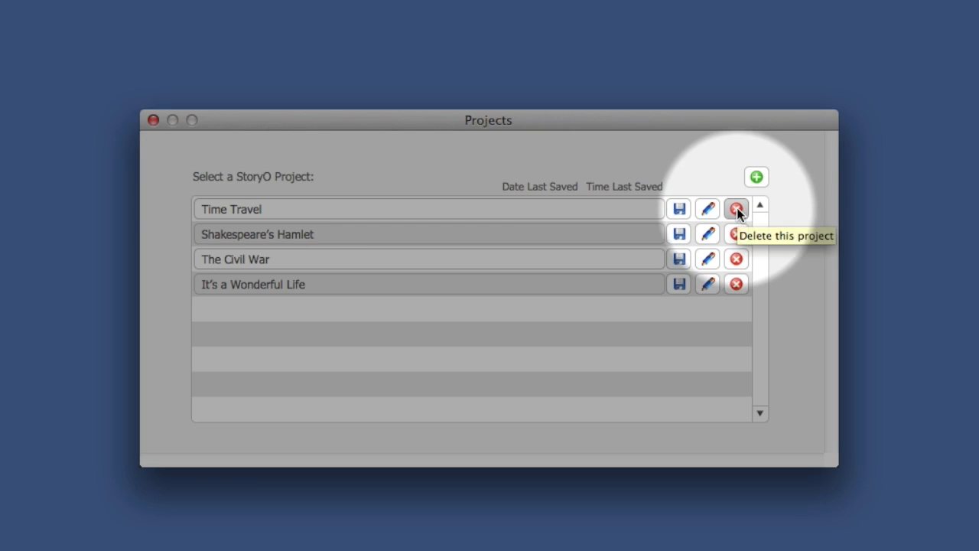
{"action": "left_click", "coordinate": [735, 208]}
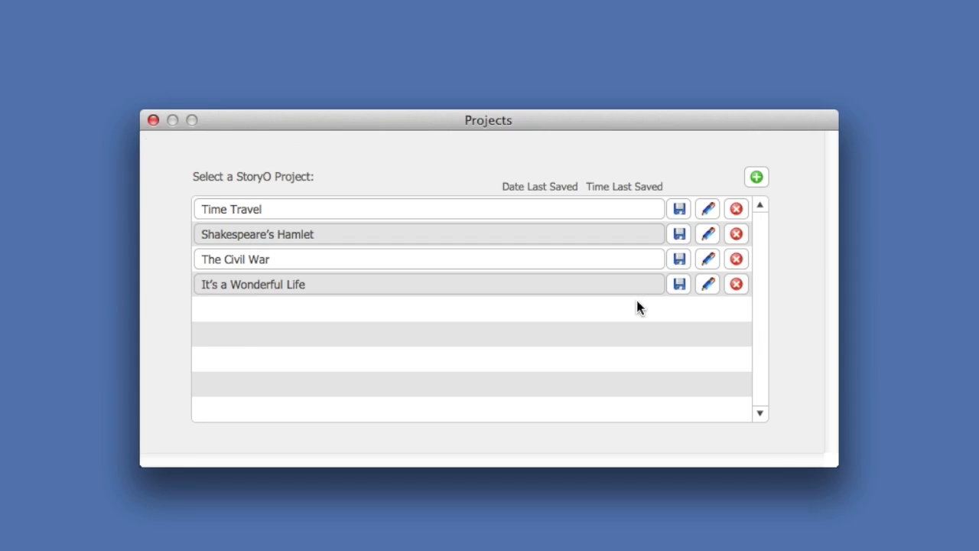
{"action": "left_click", "coordinate": [734, 208]}
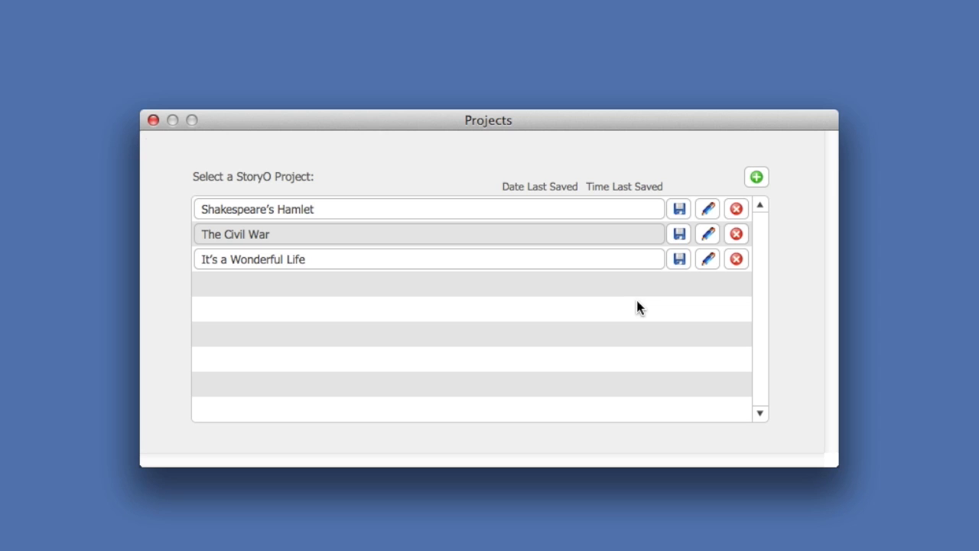
{"action": "mouse_move", "coordinate": [364, 300]}
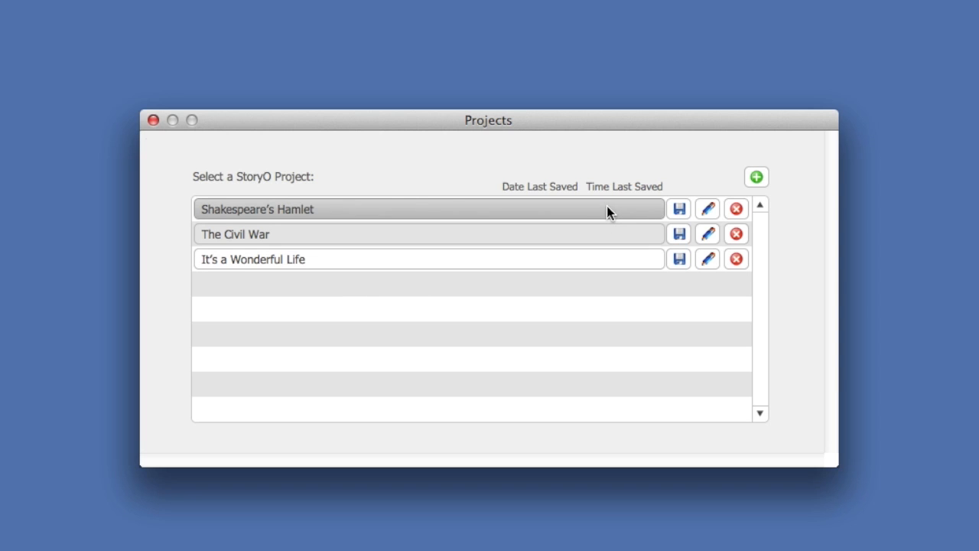
- Peek at Load StoryO File, view the My Projects folder in Finder, then bring Projects forward
{"action": "left_click", "coordinate": [756, 178]}
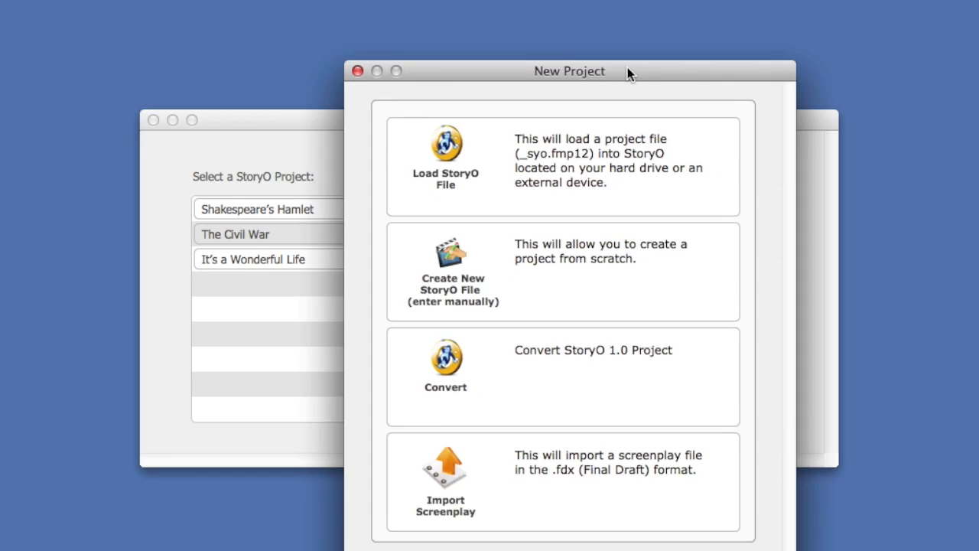
{"action": "left_click", "coordinate": [445, 156]}
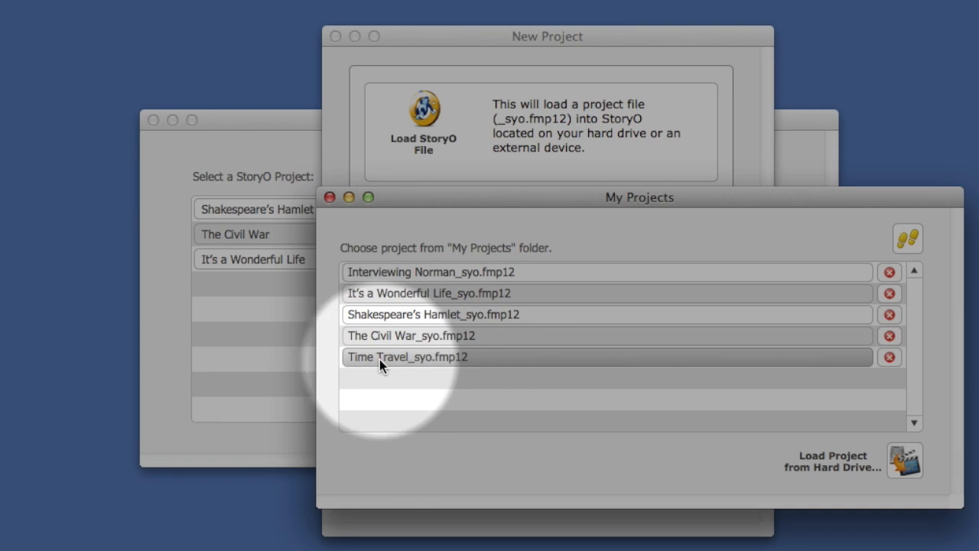
{"action": "mouse_move", "coordinate": [355, 361]}
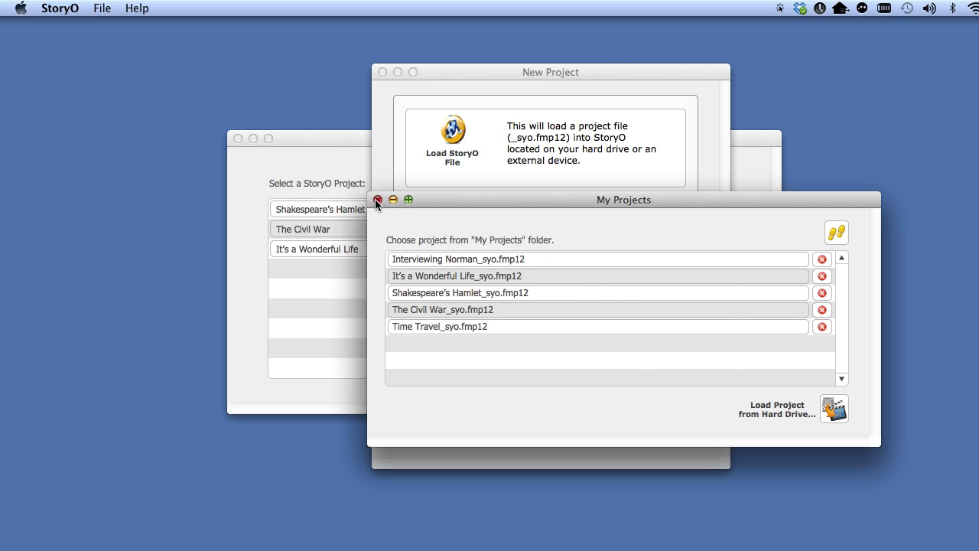
{"action": "left_click", "coordinate": [378, 199]}
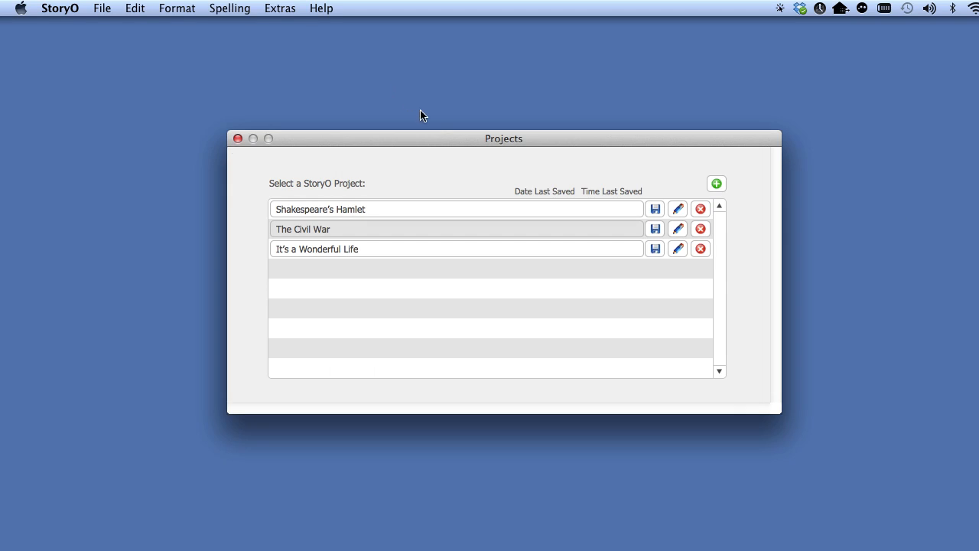
{"action": "left_click", "coordinate": [238, 137]}
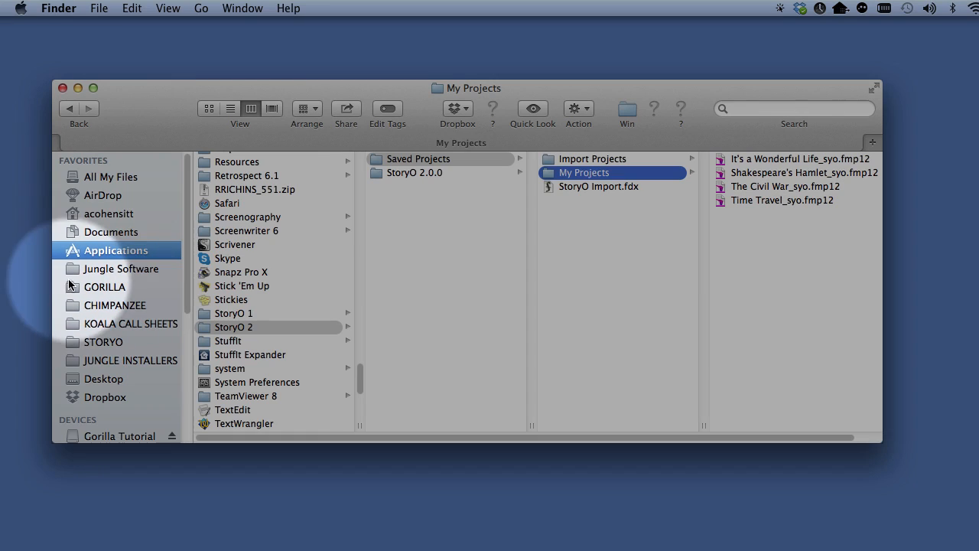
{"action": "mouse_move", "coordinate": [92, 257]}
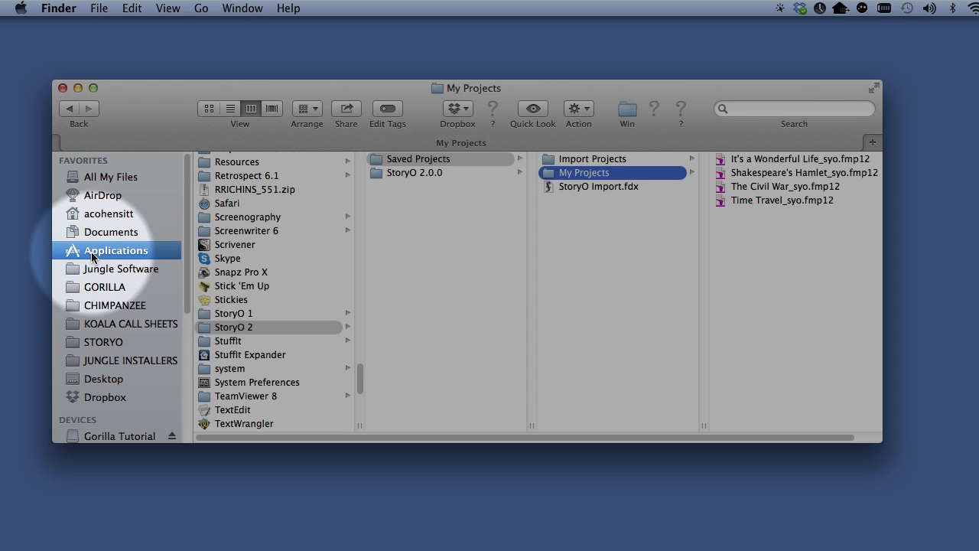
{"action": "mouse_move", "coordinate": [299, 331]}
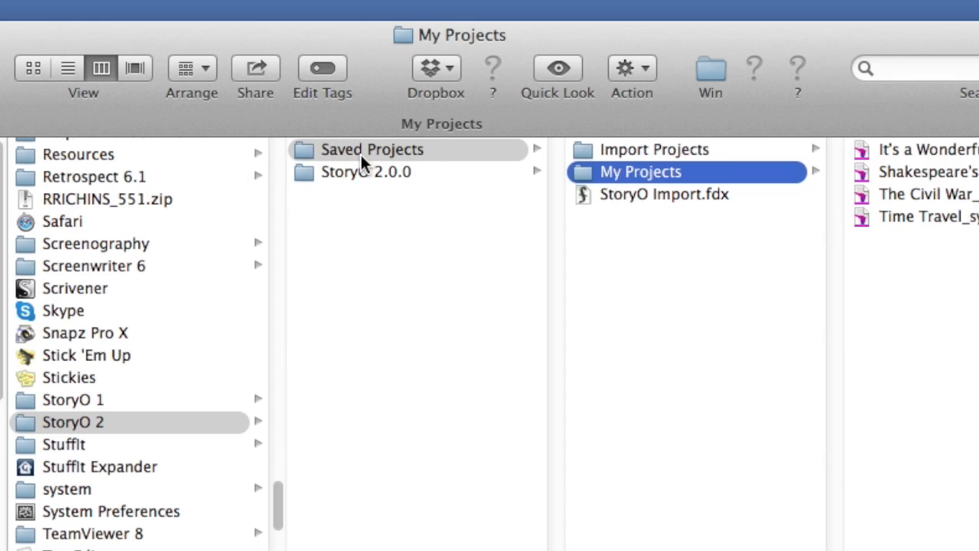
{"action": "left_click", "coordinate": [374, 150]}
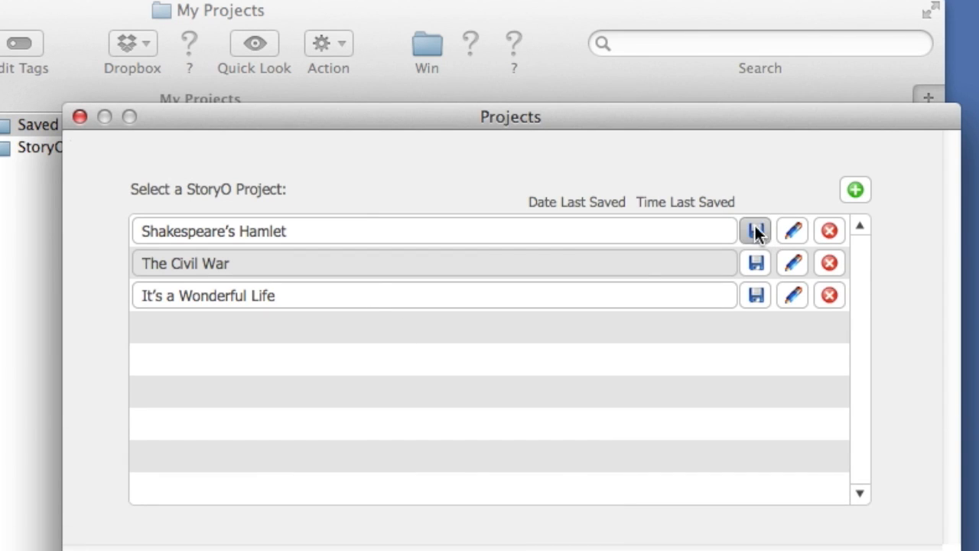
- Load Time Travel_syo.fmp12 back in via Load StoryO File, keeping the name Time Travel
{"action": "left_click", "coordinate": [756, 230]}
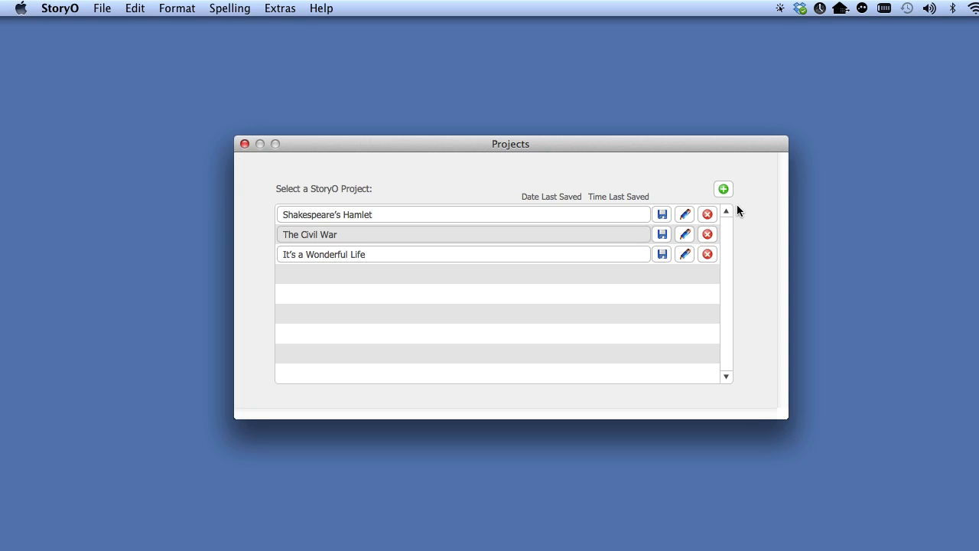
{"action": "left_click", "coordinate": [722, 190]}
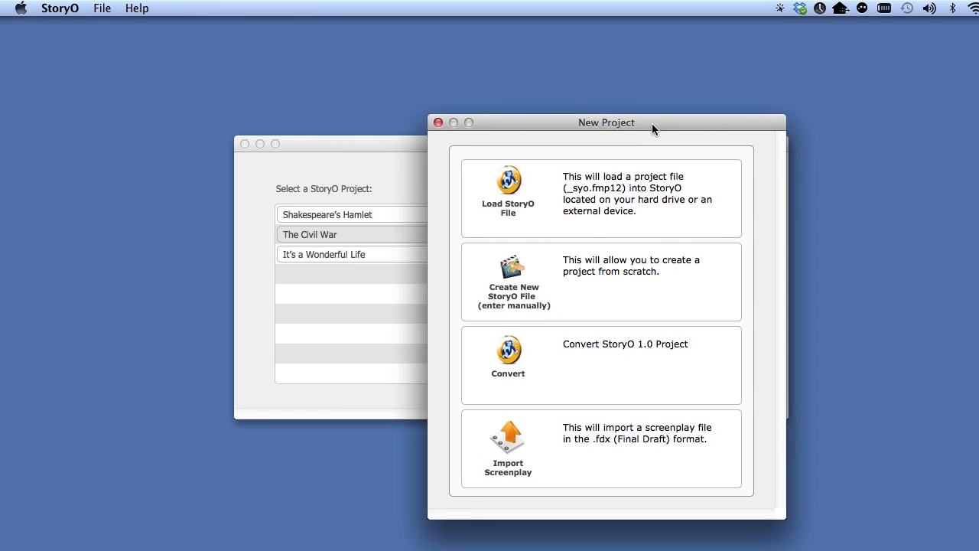
{"action": "left_click", "coordinate": [508, 191]}
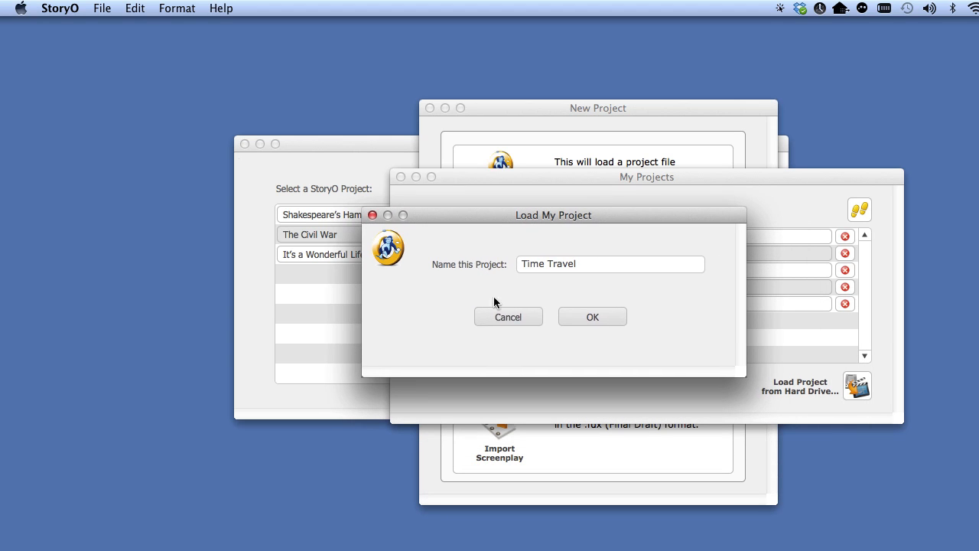
{"action": "left_click", "coordinate": [593, 315]}
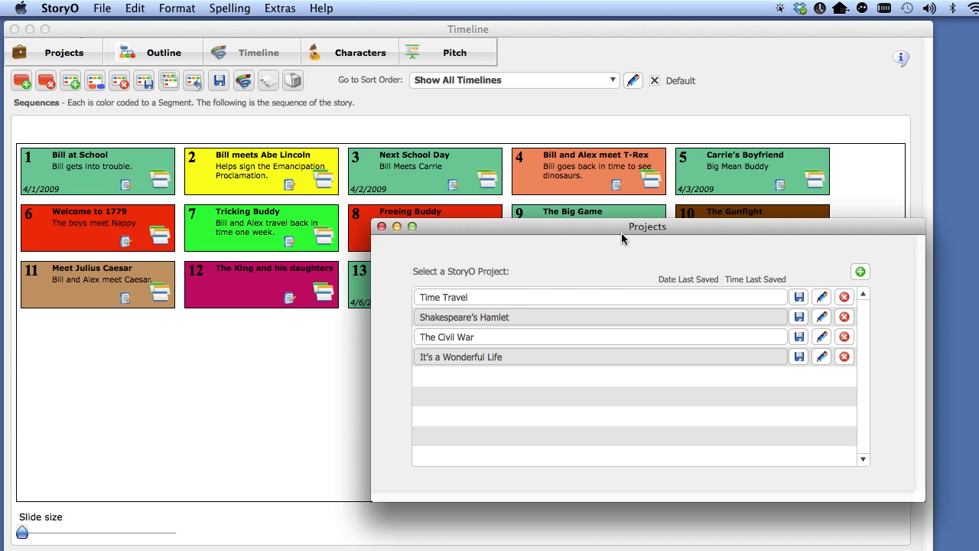
- Move the Projects window aside to reveal the Shakespeare's Hamlet timeline
{"action": "left_click_drag", "start_coordinate": [648, 226], "coordinate": [517, 131]}
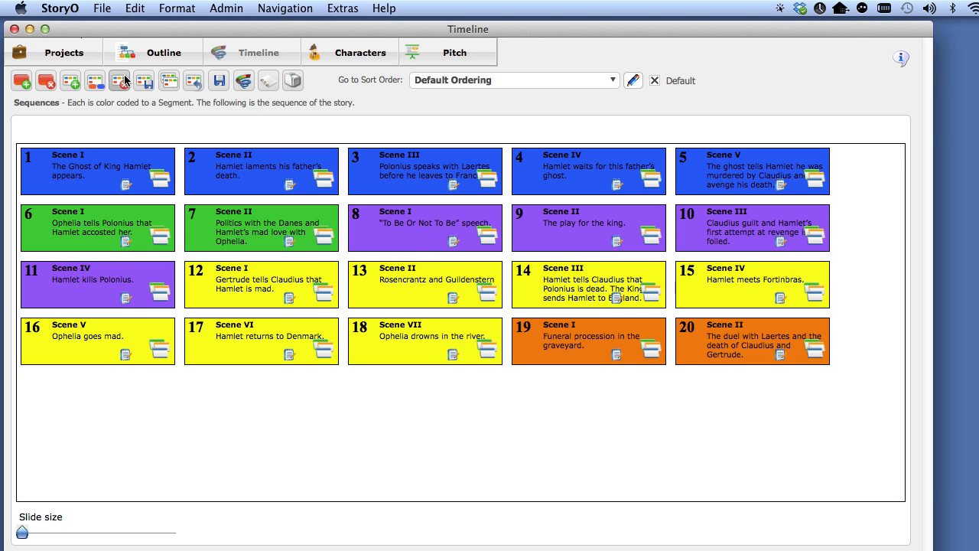
- Bring up the New Project choices again from the Projects window's green plus button
{"action": "left_click", "coordinate": [64, 52]}
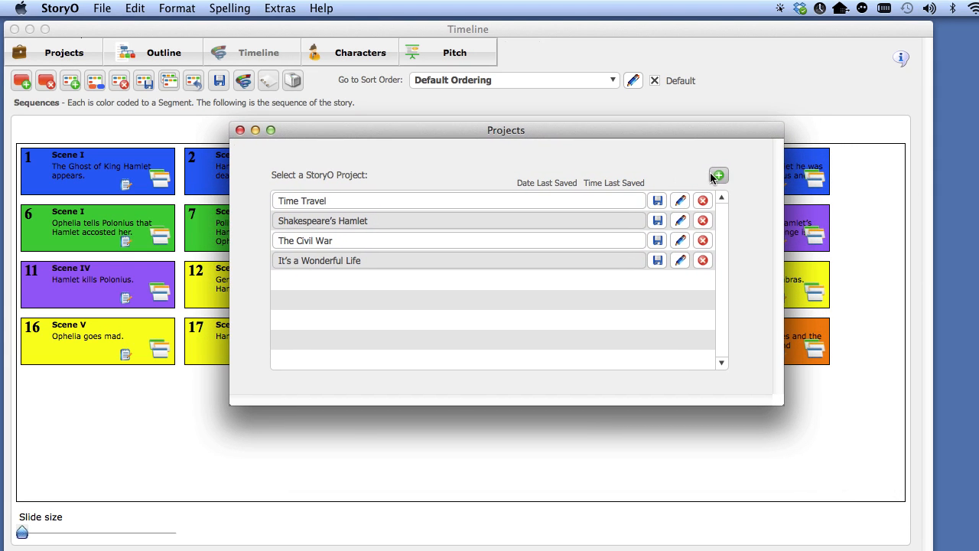
{"action": "left_click", "coordinate": [717, 174]}
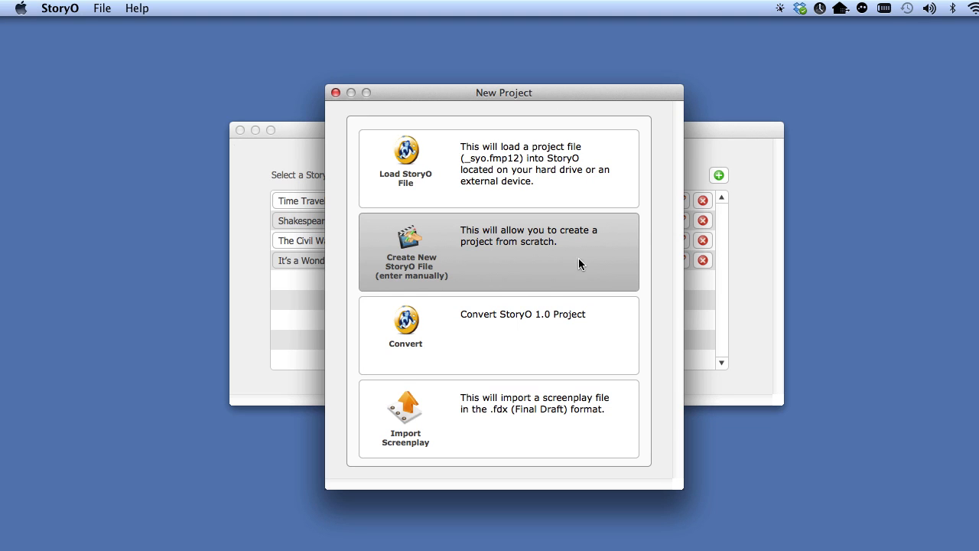
{"action": "mouse_move", "coordinate": [606, 266]}
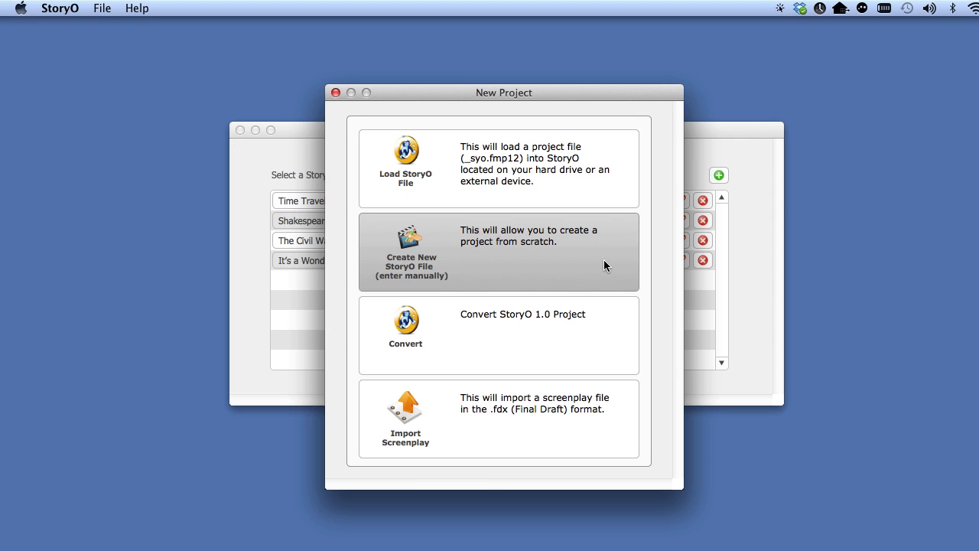
{"action": "mouse_move", "coordinate": [623, 266]}
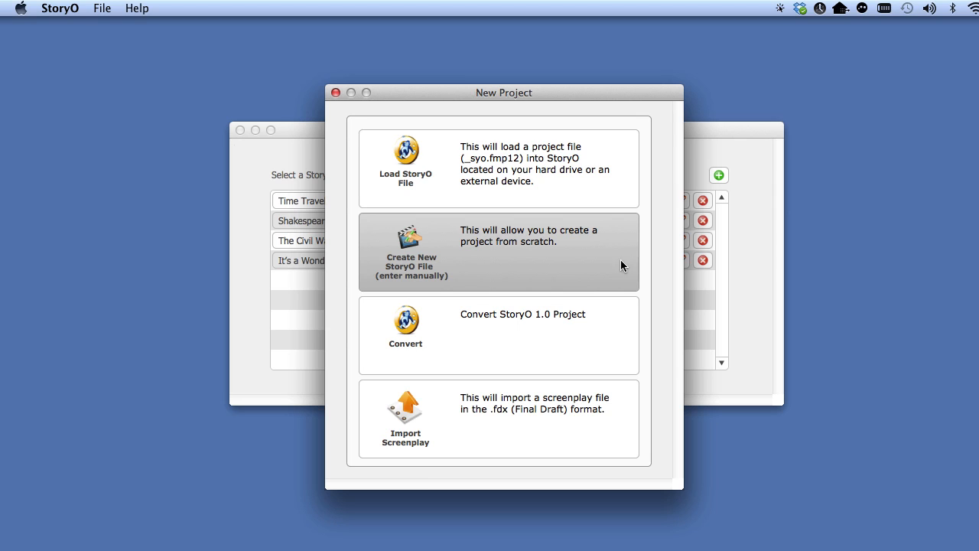
{"action": "mouse_move", "coordinate": [655, 272]}
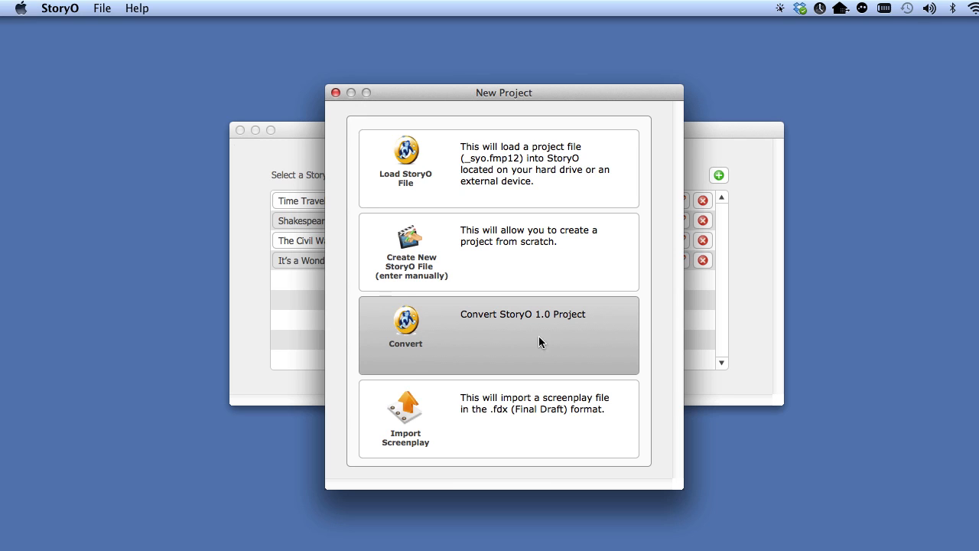
{"action": "mouse_move", "coordinate": [619, 343]}
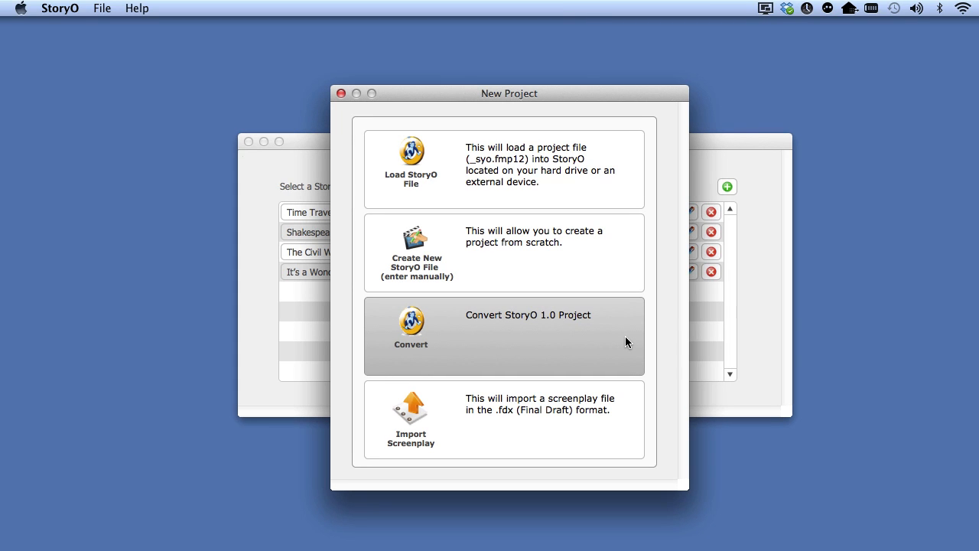
{"action": "mouse_move", "coordinate": [609, 419]}
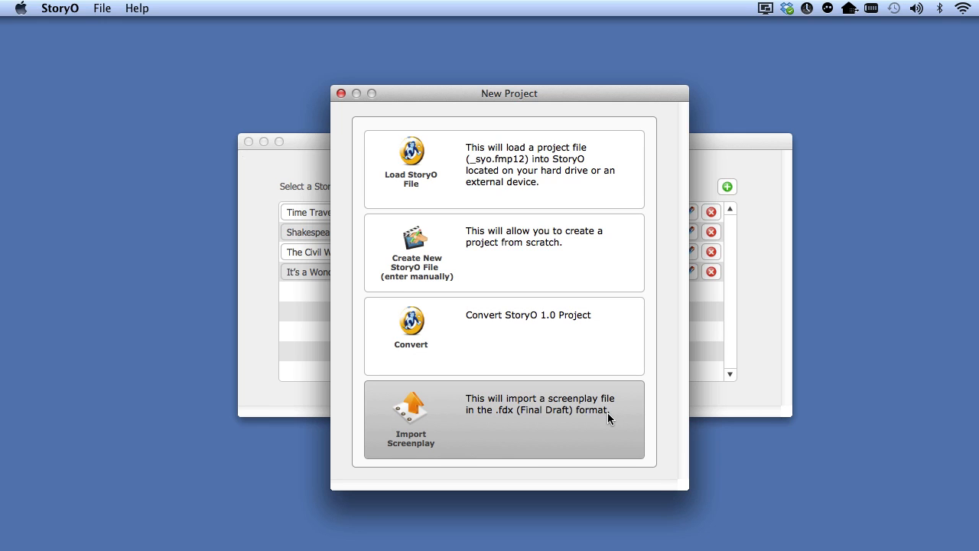
{"action": "mouse_move", "coordinate": [579, 440]}
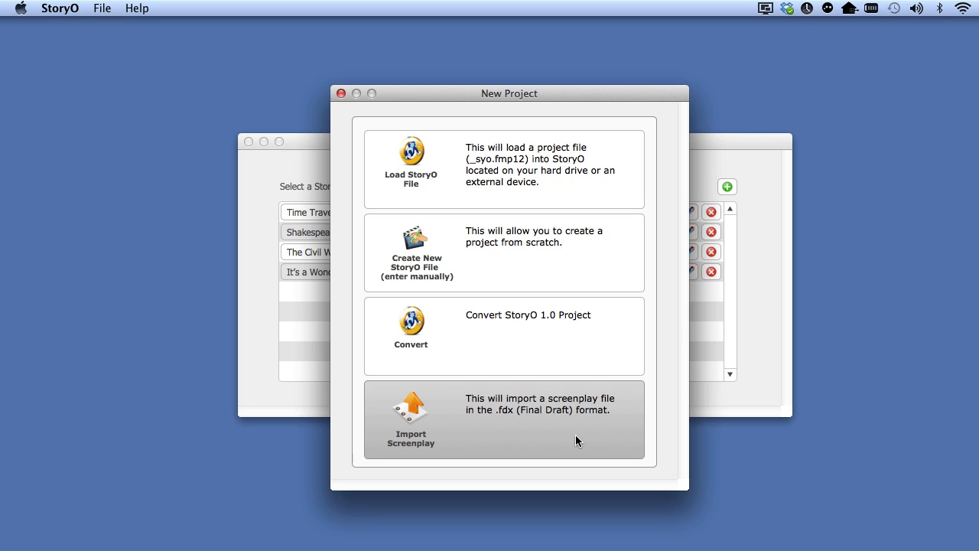
{"action": "mouse_move", "coordinate": [505, 423]}
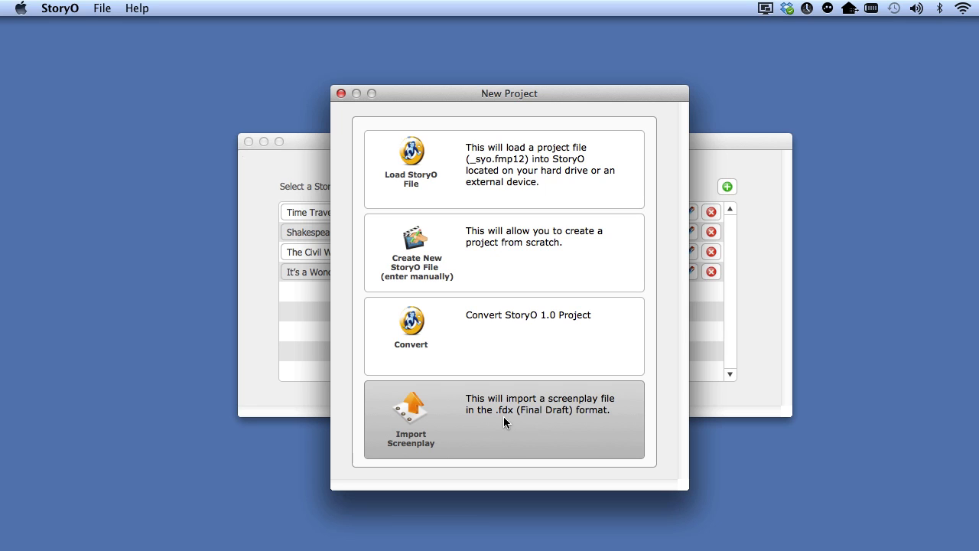
{"action": "mouse_move", "coordinate": [557, 420]}
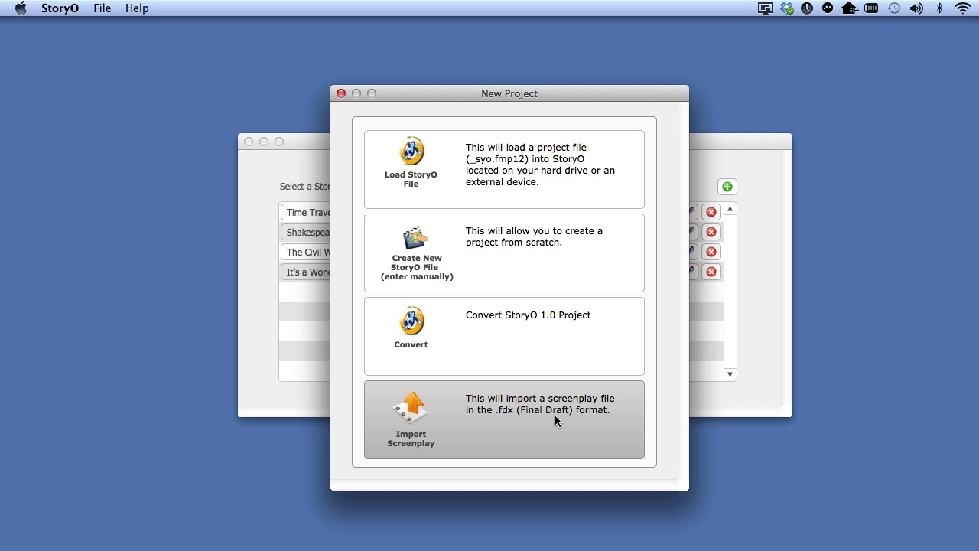
{"action": "mouse_move", "coordinate": [567, 422]}
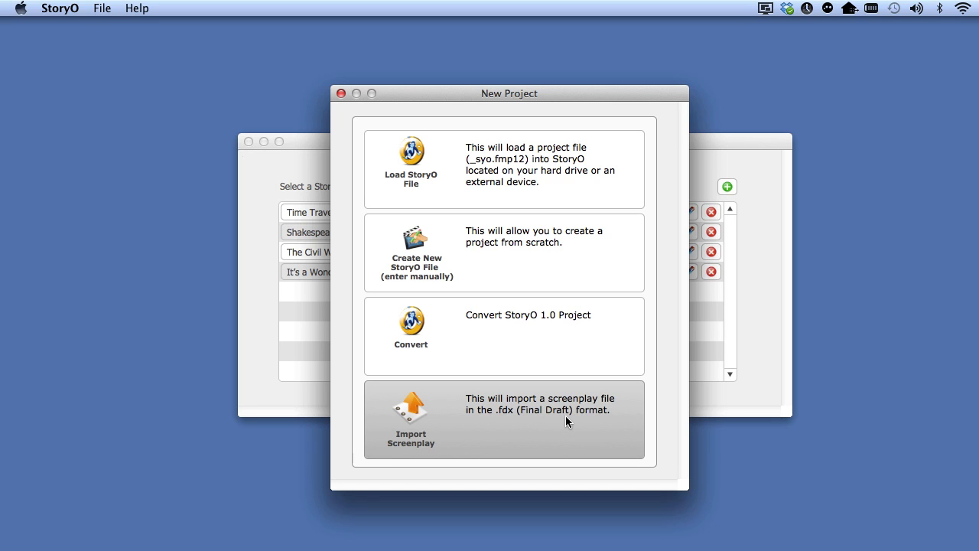
{"action": "mouse_move", "coordinate": [569, 431]}
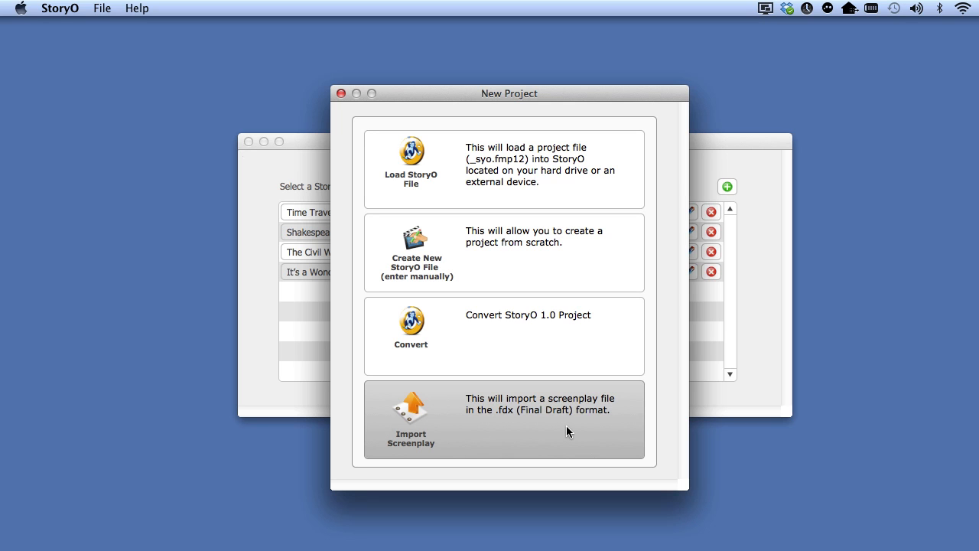
- Choose Import Screenplay and title the new project 'Screenplay Import'
{"action": "left_click", "coordinate": [417, 253]}
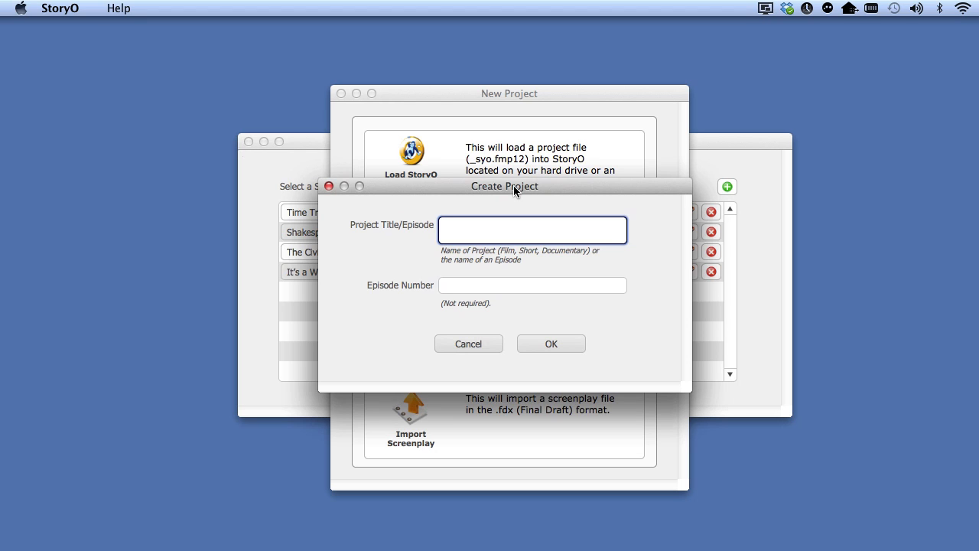
{"action": "type", "text": "S"}
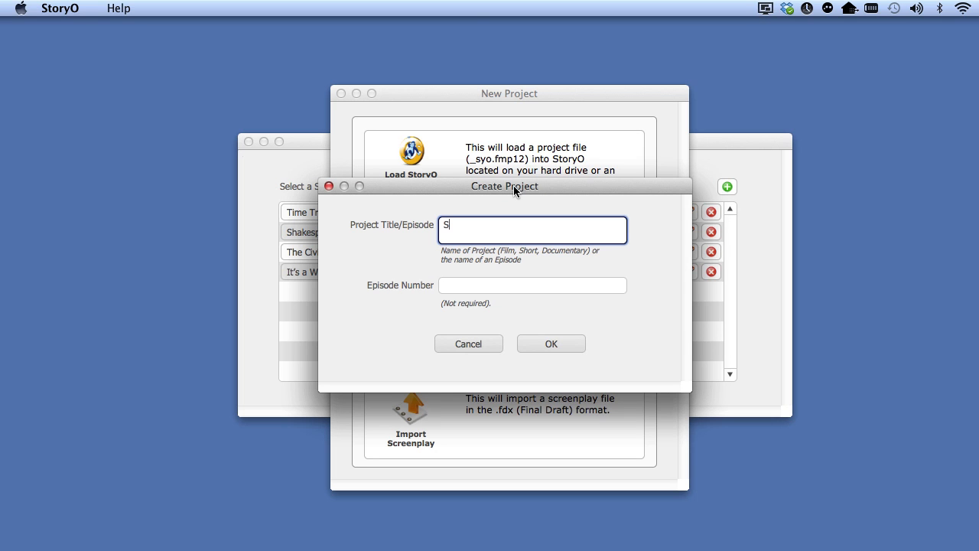
{"action": "type", "text": "creenplay Im"}
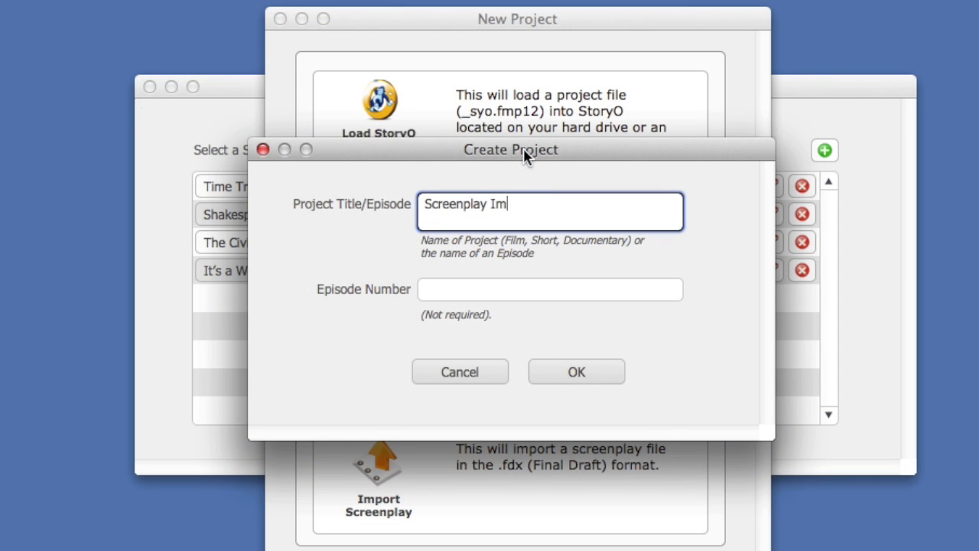
{"action": "type", "text": "port"}
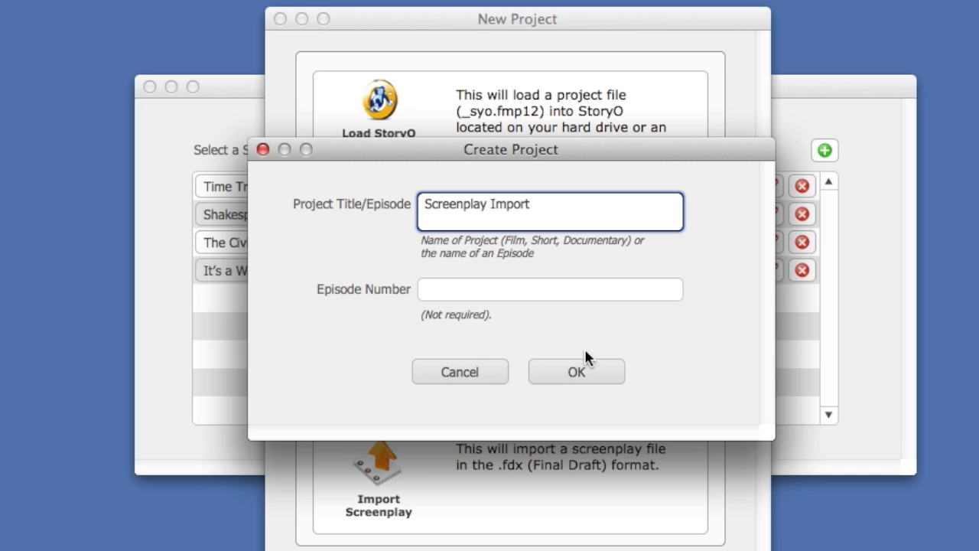
{"action": "left_click", "coordinate": [576, 372]}
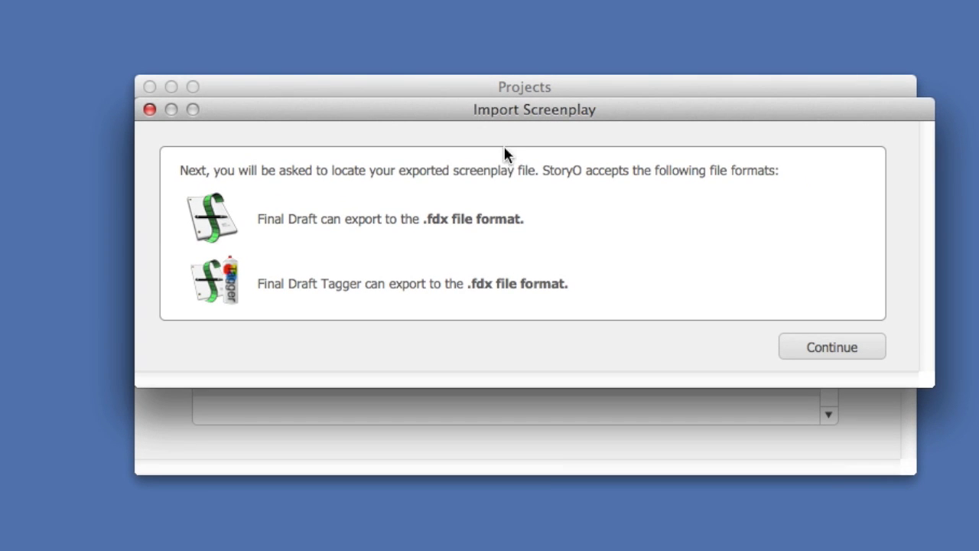
{"action": "mouse_move", "coordinate": [672, 350]}
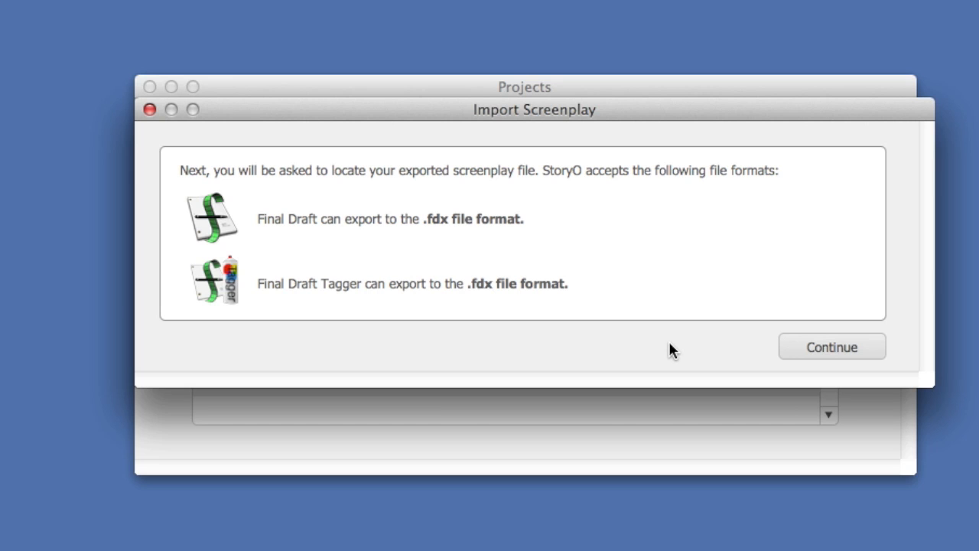
- Continue to Import Settings and choose pink as the Screenplay sequence's segment colour
{"action": "left_click", "coordinate": [832, 345]}
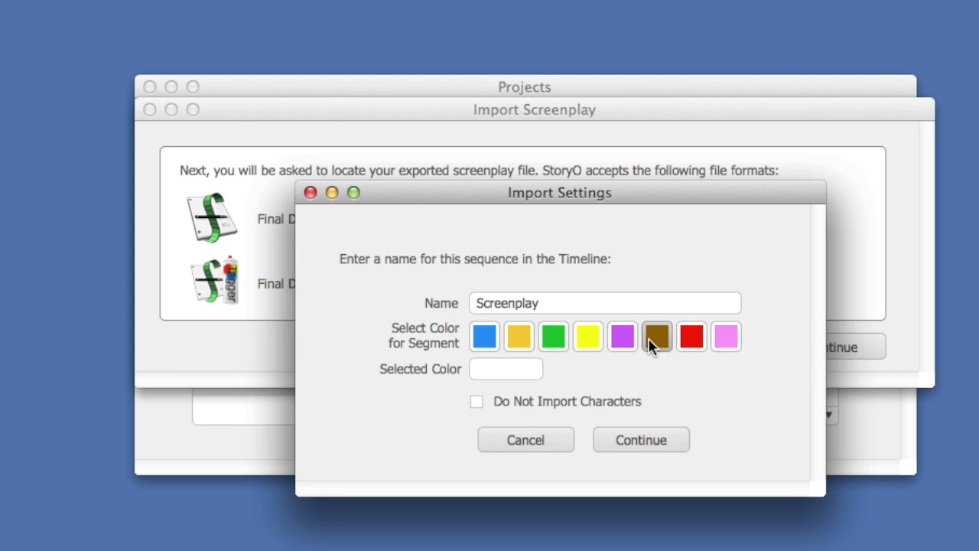
{"action": "mouse_move", "coordinate": [725, 336]}
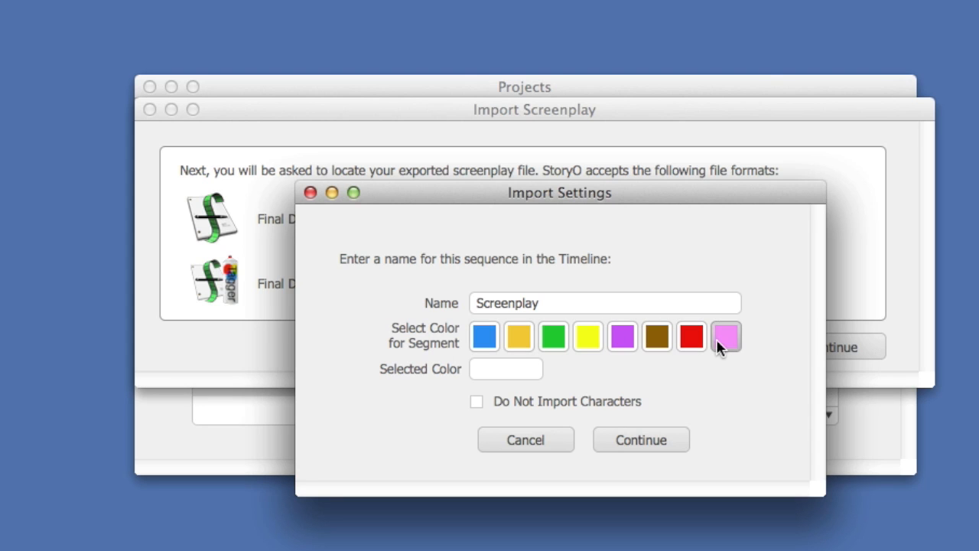
{"action": "left_click", "coordinate": [726, 336]}
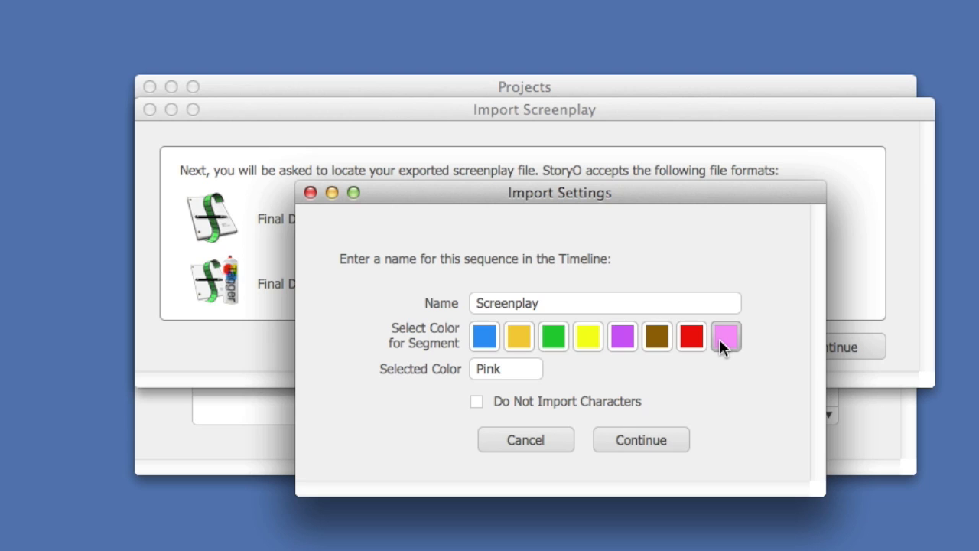
{"action": "mouse_move", "coordinate": [605, 373]}
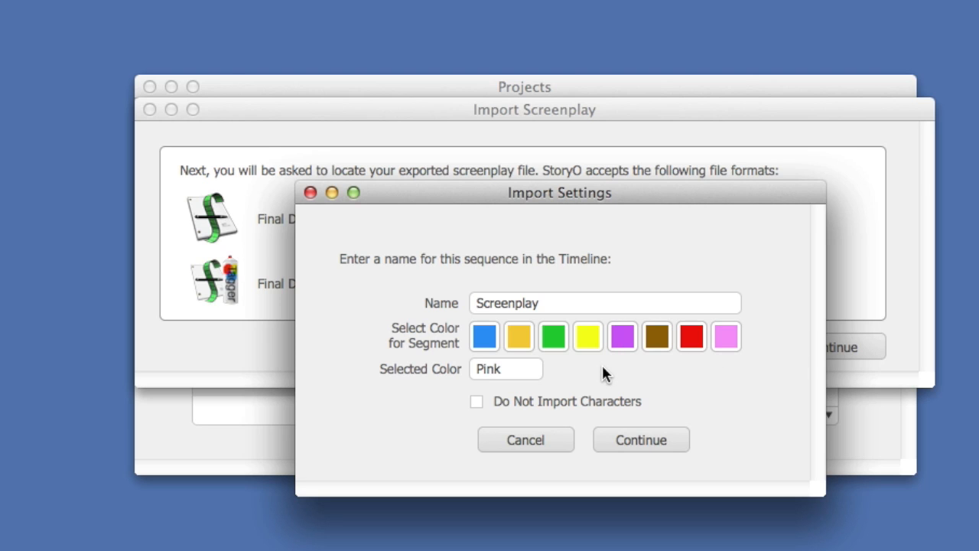
{"action": "mouse_move", "coordinate": [621, 380]}
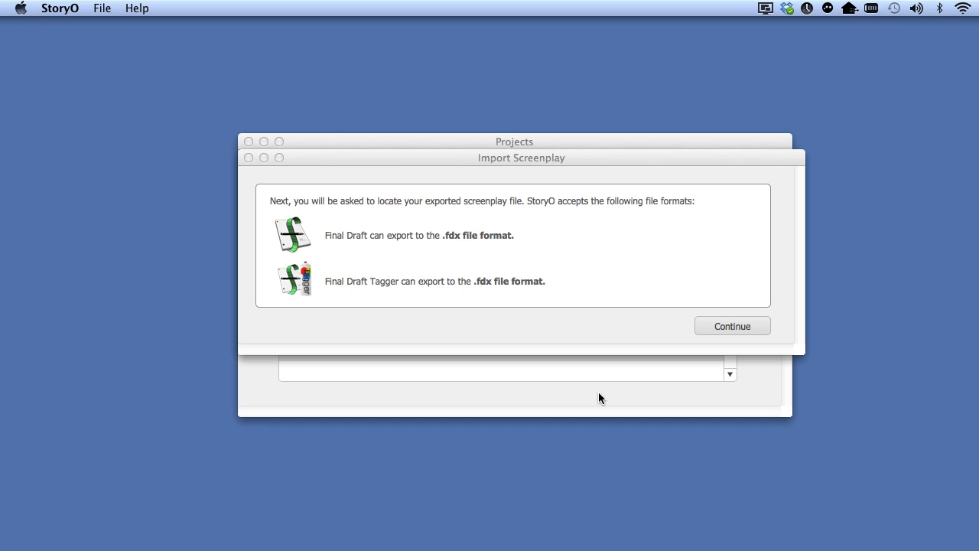
- Continue and choose StoryO Import.fdx from Saved Projects > Projects for import
{"action": "left_click", "coordinate": [731, 324]}
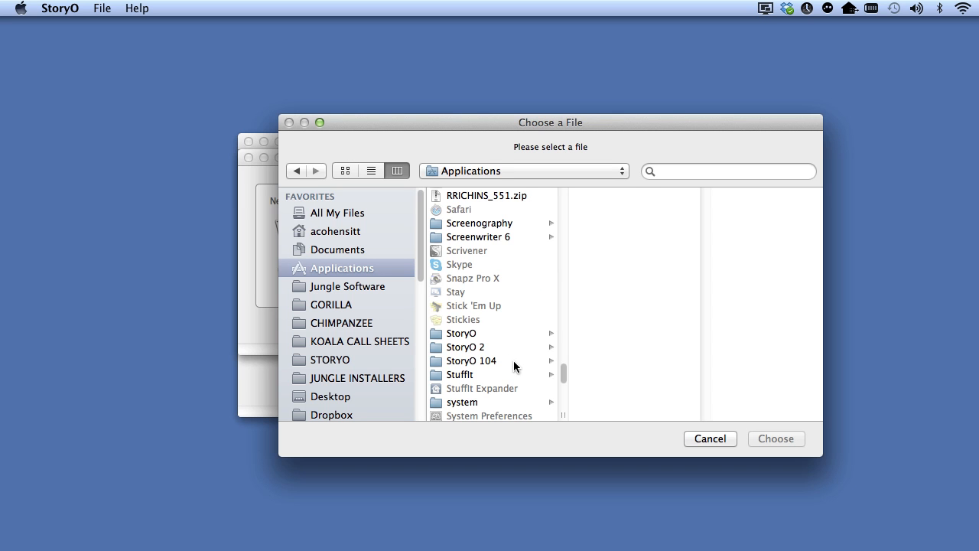
{"action": "left_click", "coordinate": [466, 345]}
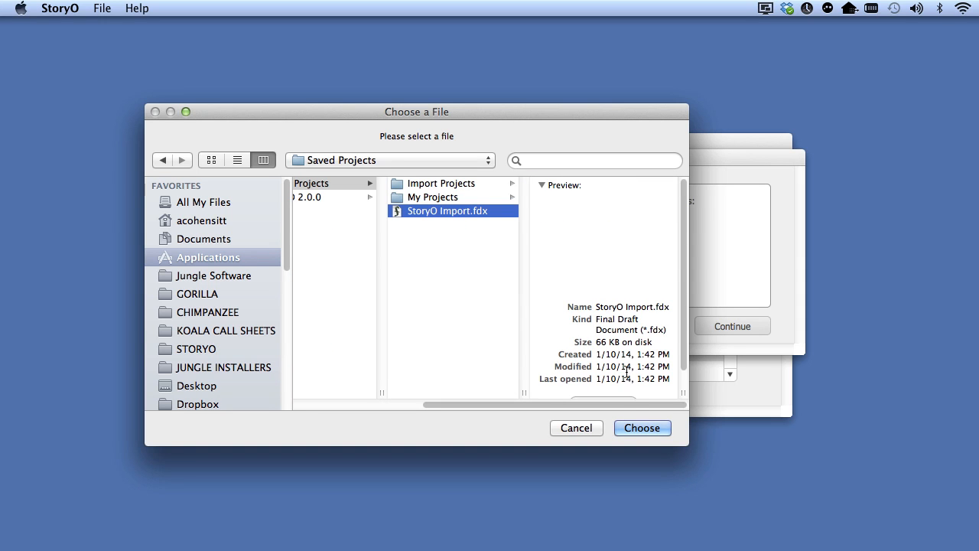
{"action": "left_click", "coordinate": [643, 428]}
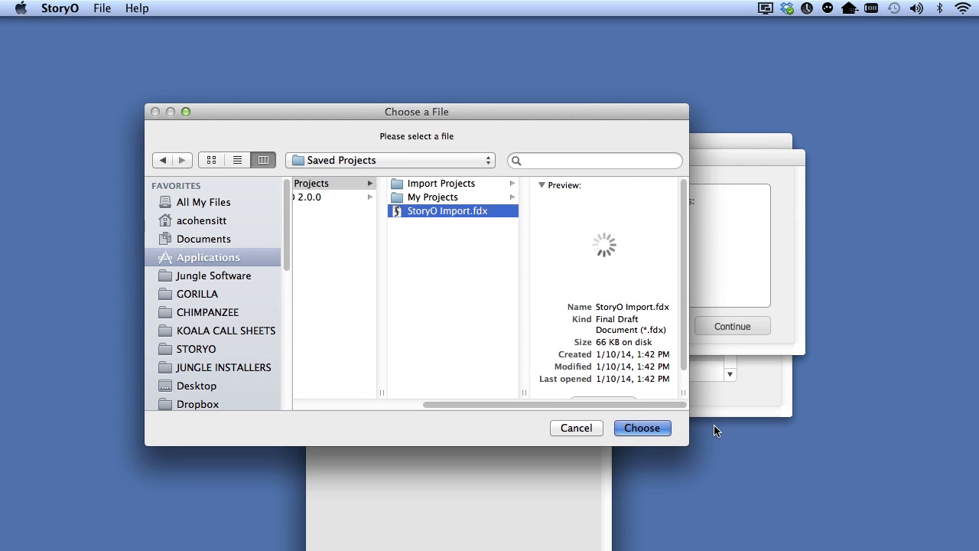
{"action": "left_click", "coordinate": [642, 429]}
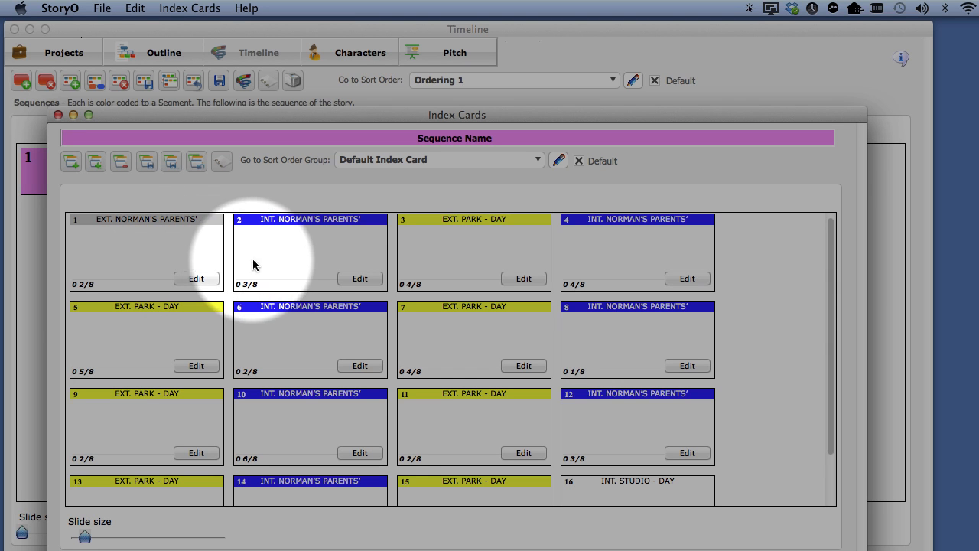
{"action": "mouse_move", "coordinate": [490, 261]}
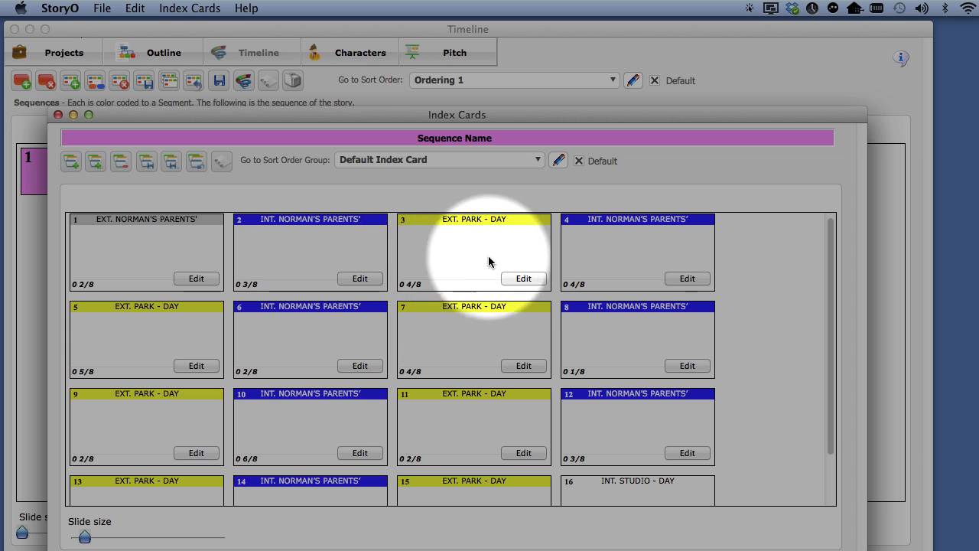
{"action": "mouse_move", "coordinate": [432, 352]}
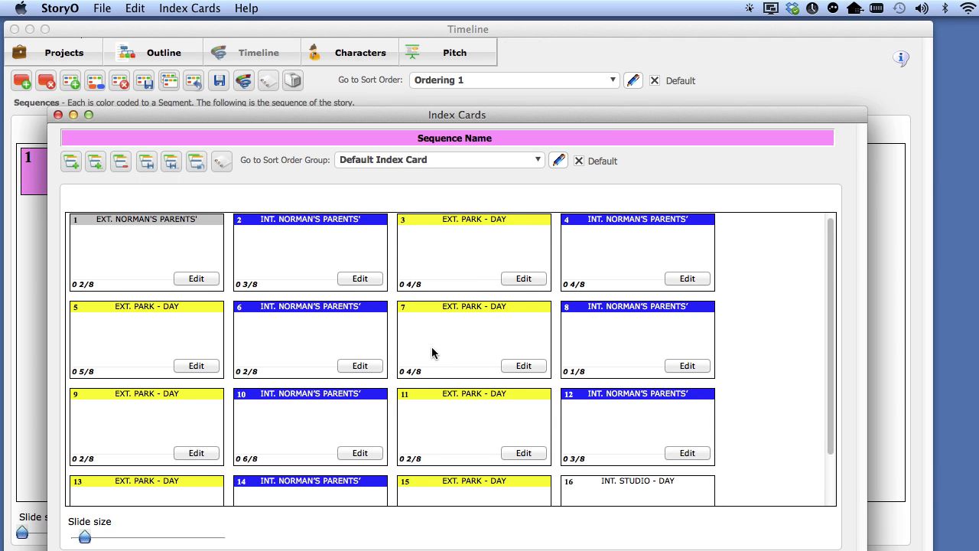
{"action": "mouse_move", "coordinate": [396, 289]}
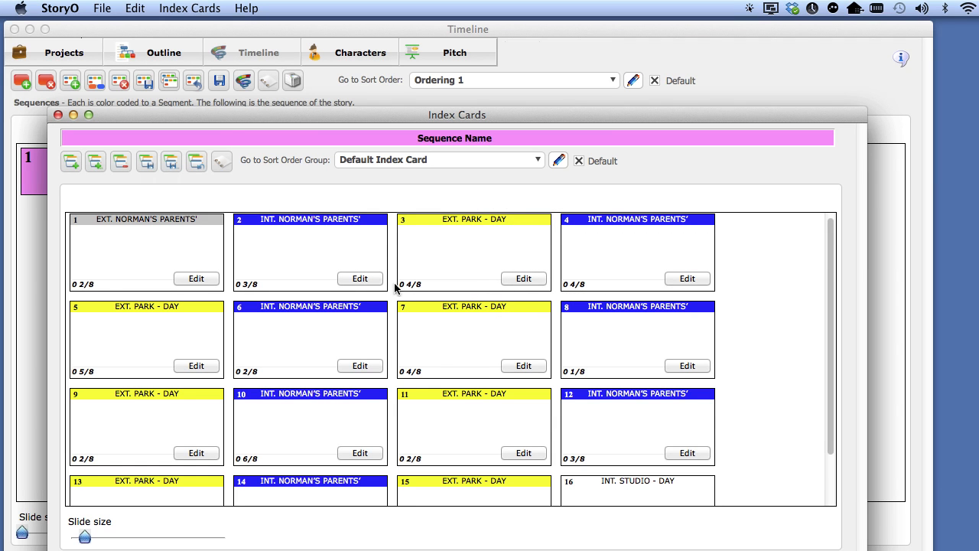
- Drag the Index Cards window down so the pink Sequence Name card shows on the Timeline
{"action": "left_click_drag", "start_coordinate": [456, 115], "coordinate": [472, 208]}
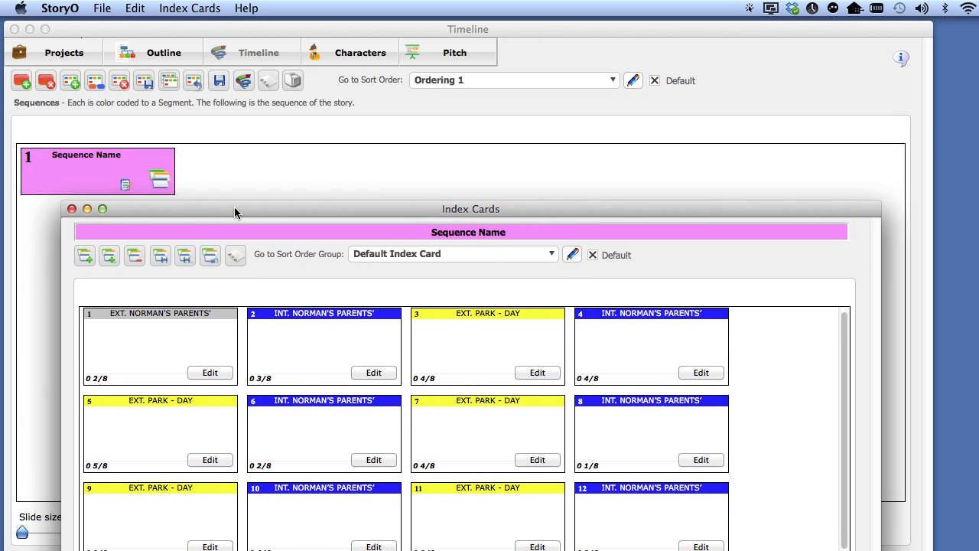